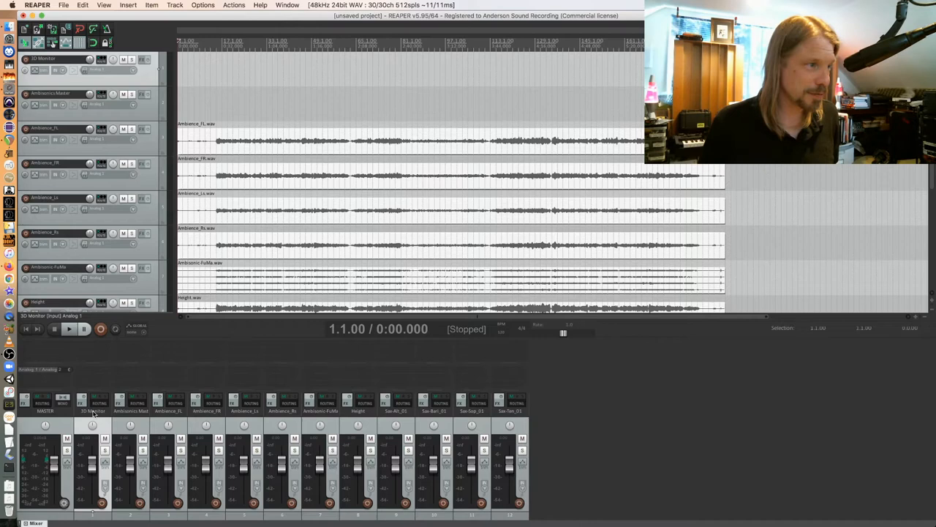
mouse_move(43, 424)
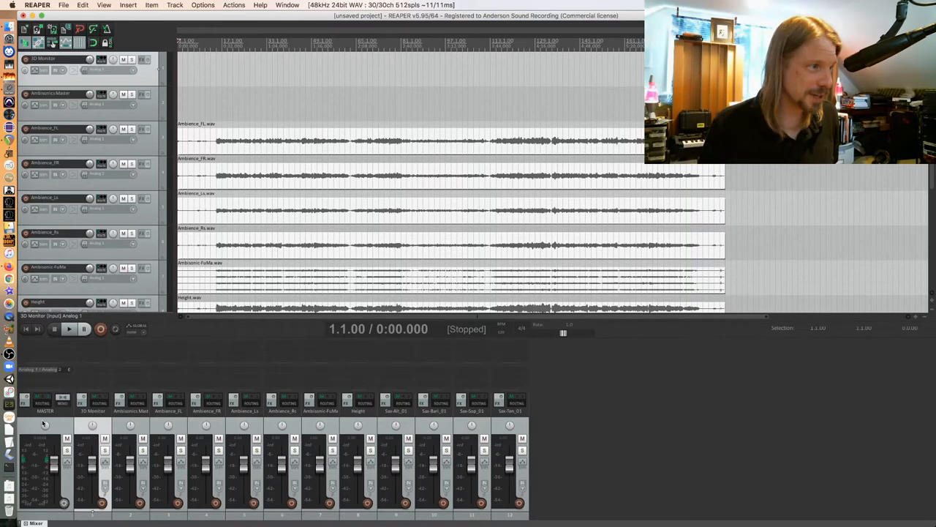
mouse_move(77, 419)
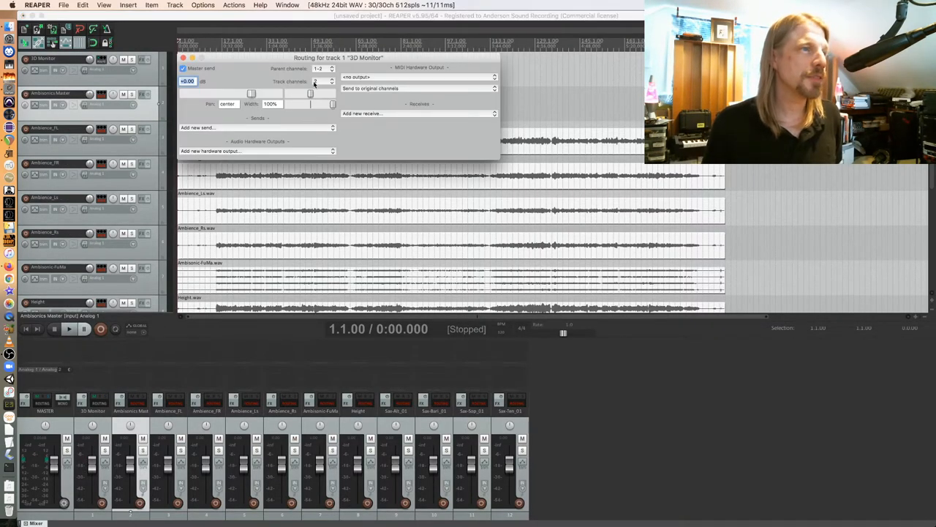
Step: Check the Ambisonics Master track's routing settings
click(331, 81)
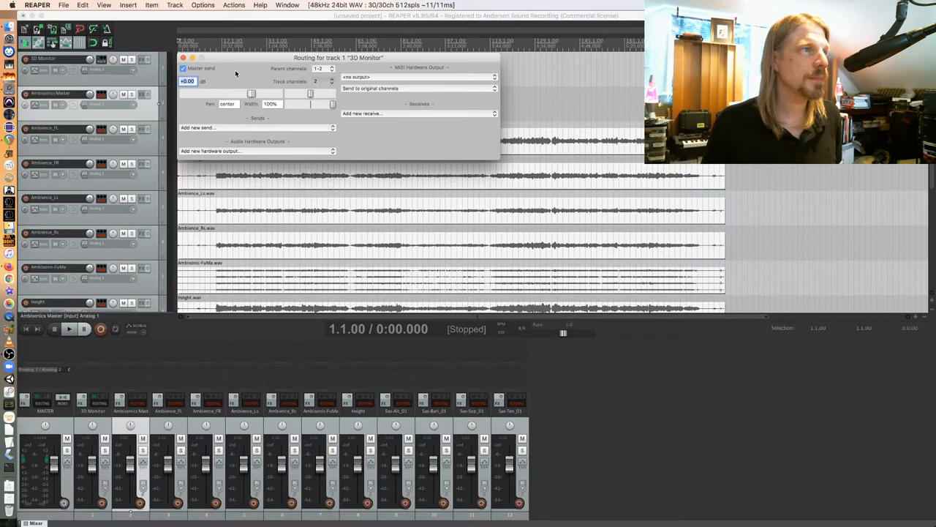
click(89, 94)
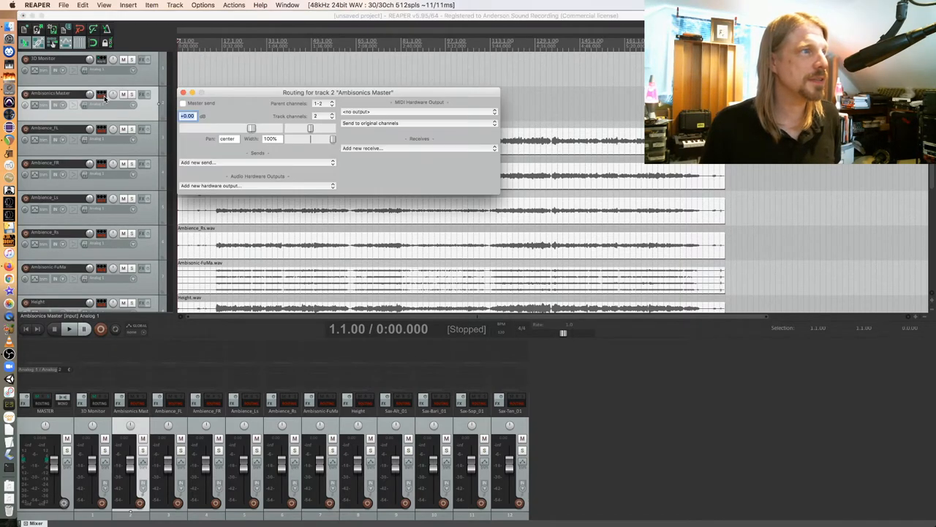
click(319, 116)
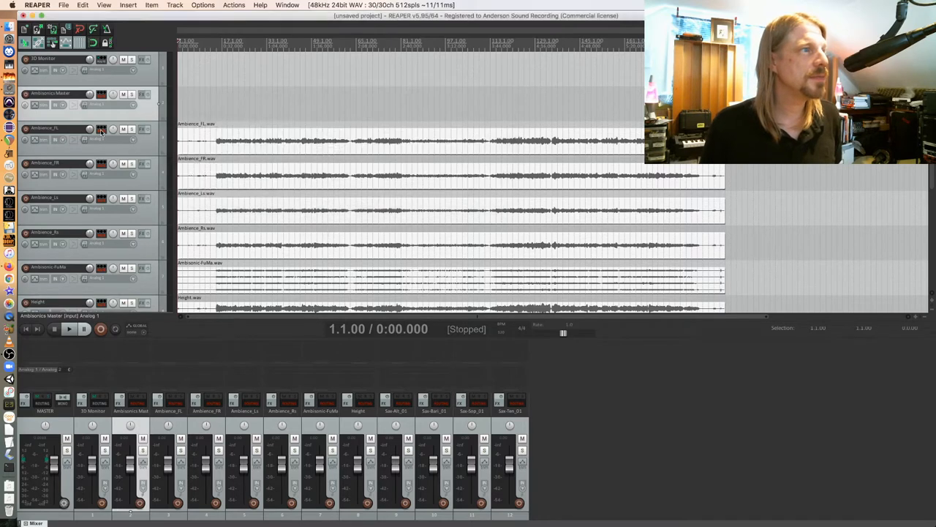
Step: Set Ambience_FL and Ambience_FR to 16 track channels
click(322, 139)
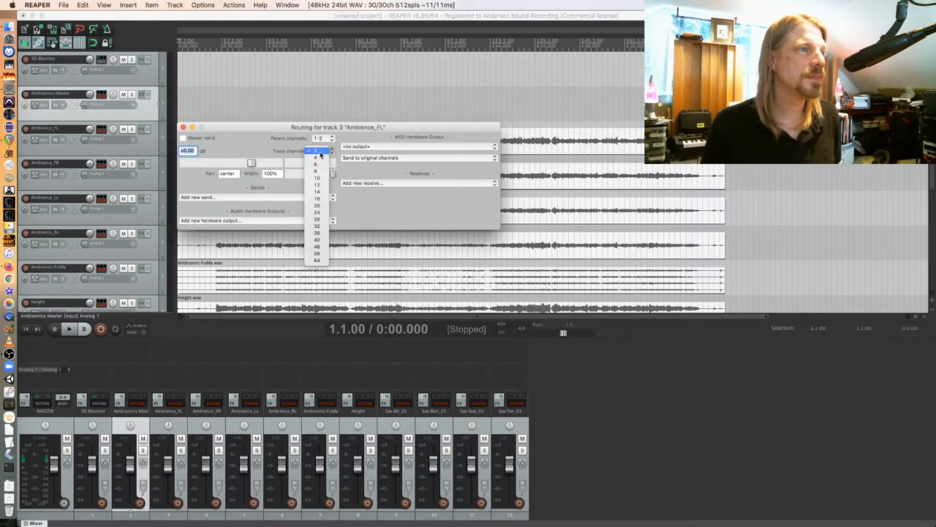
click(317, 192)
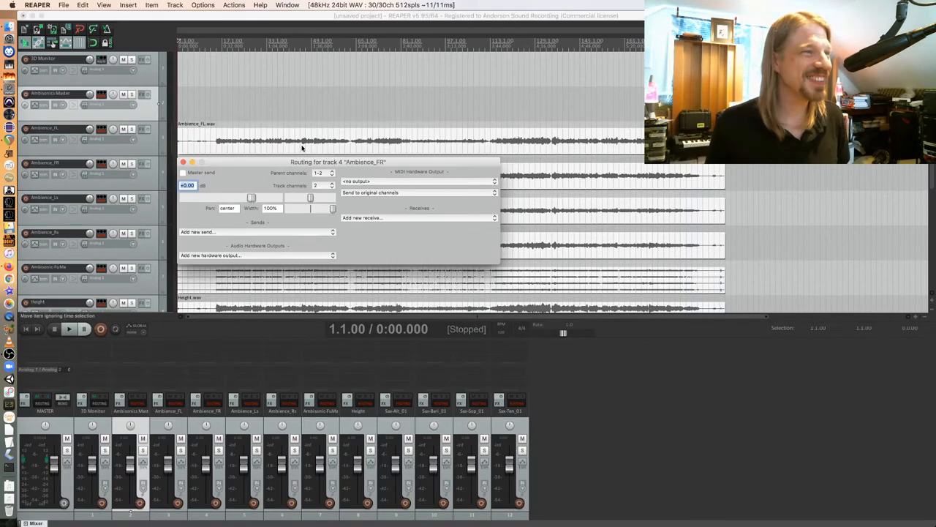
click(320, 185)
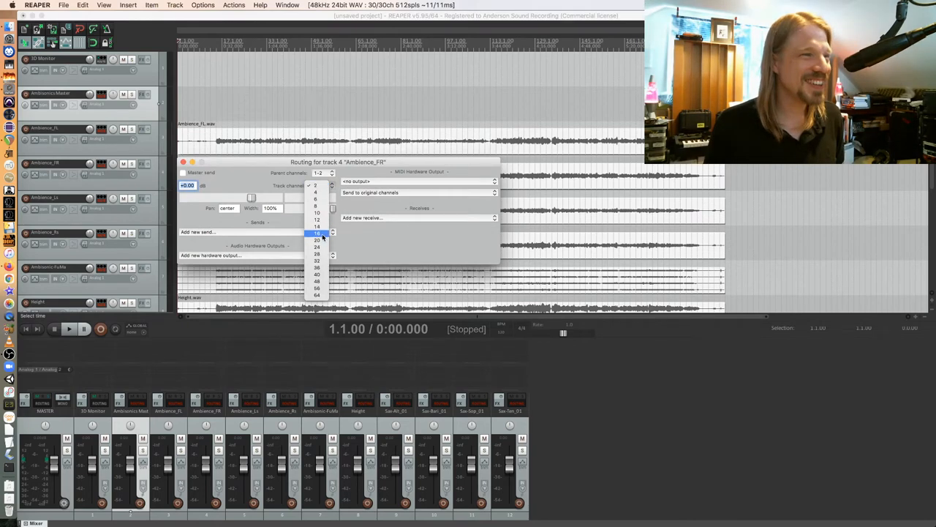
click(317, 233)
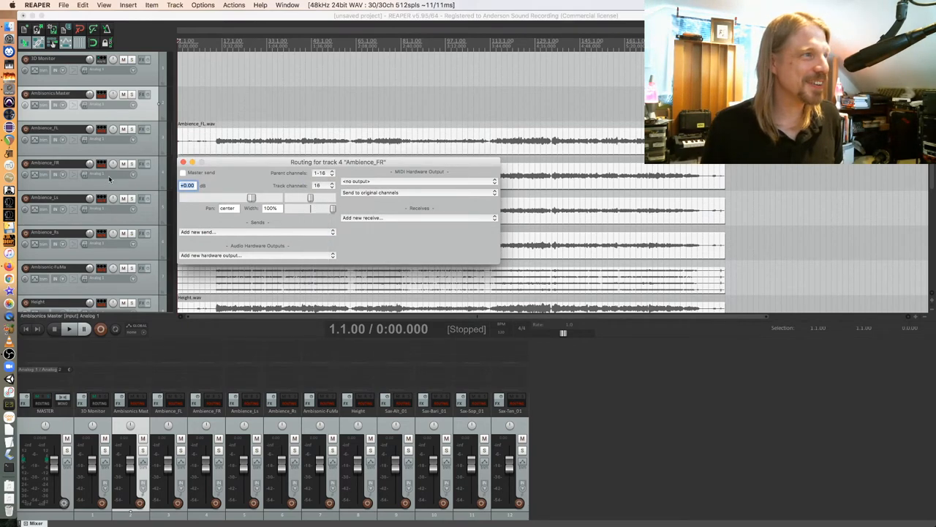
click(184, 161)
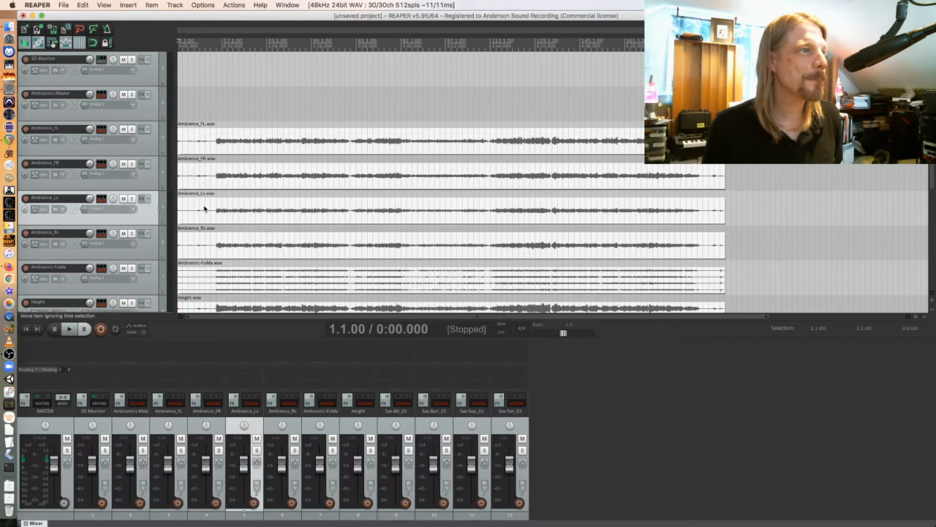
Step: Give Ambience_Ls, Ambience_Rs and the Height track 16 channels each
click(331, 220)
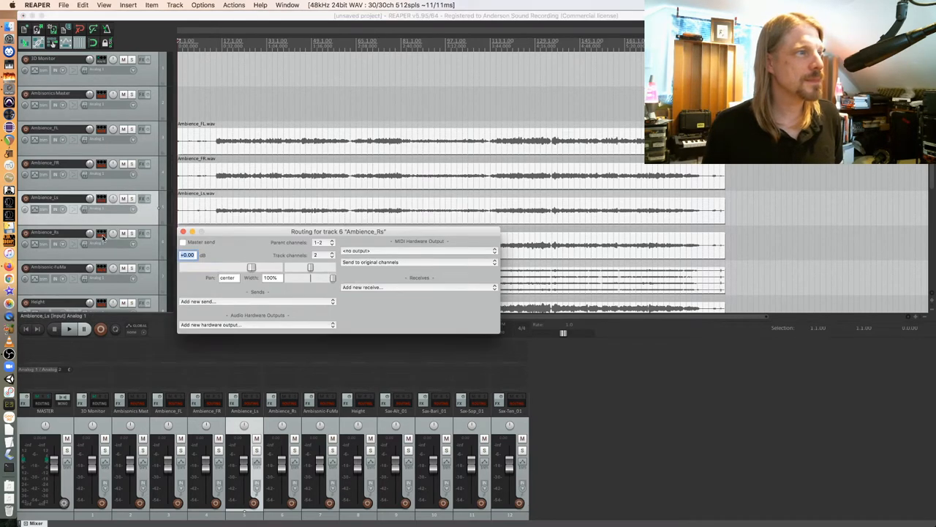
click(322, 254)
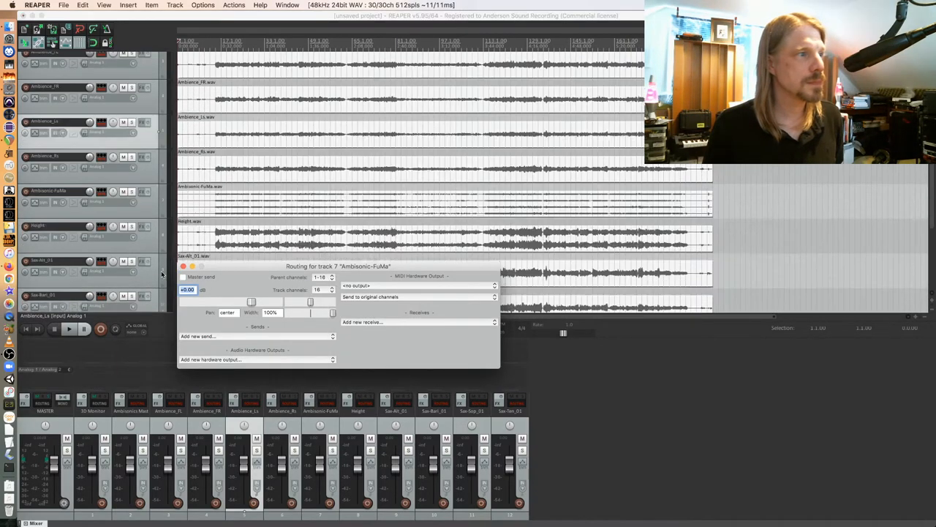
scroll(down, 3)
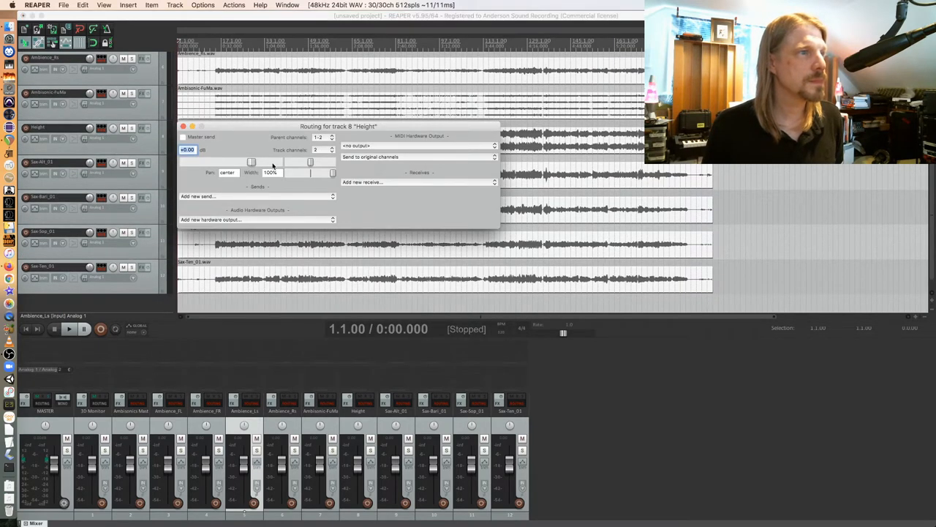
click(331, 149)
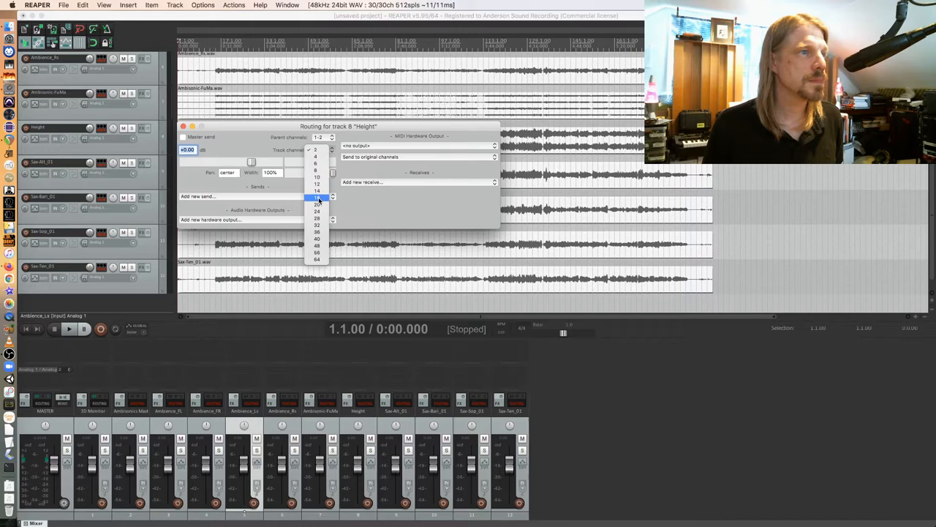
click(316, 198)
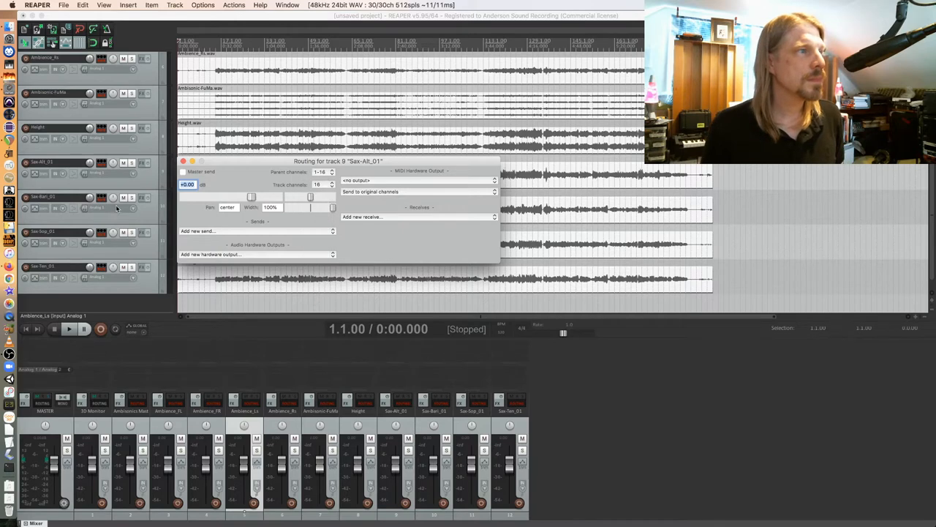
Step: Give Sax-Bari_01 and Sax-Ten_01 16 track channels
click(322, 219)
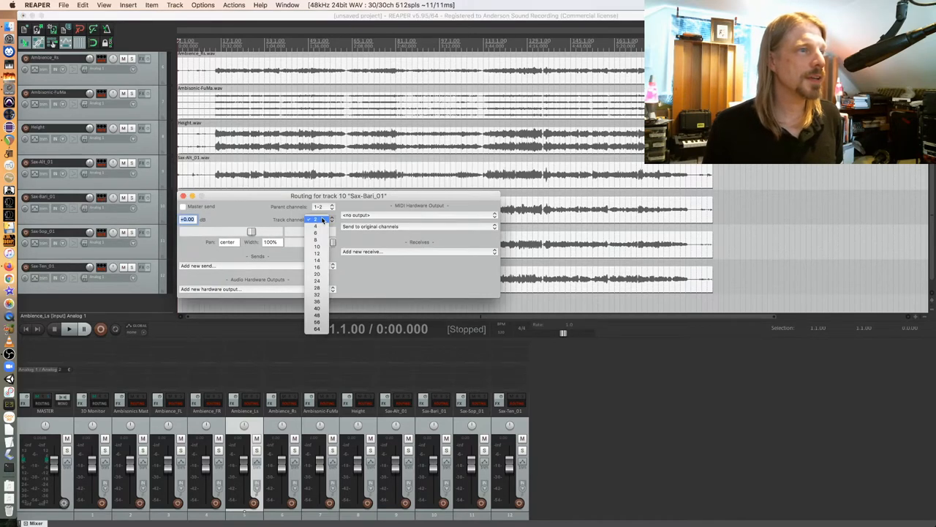
click(317, 267)
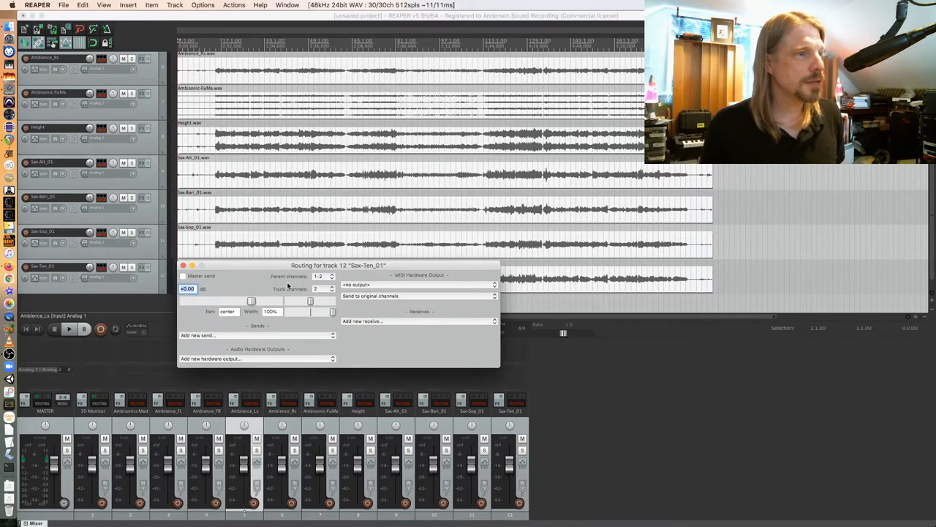
click(332, 288)
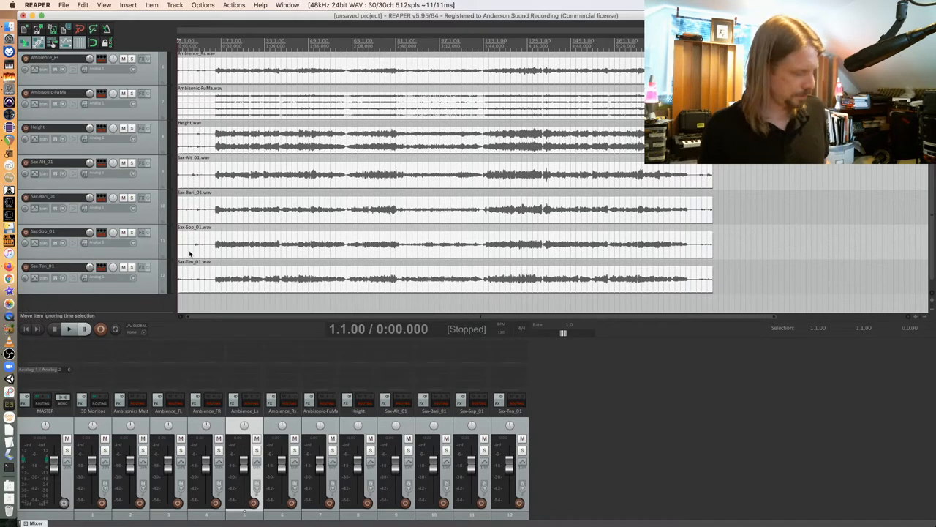
click(63, 5)
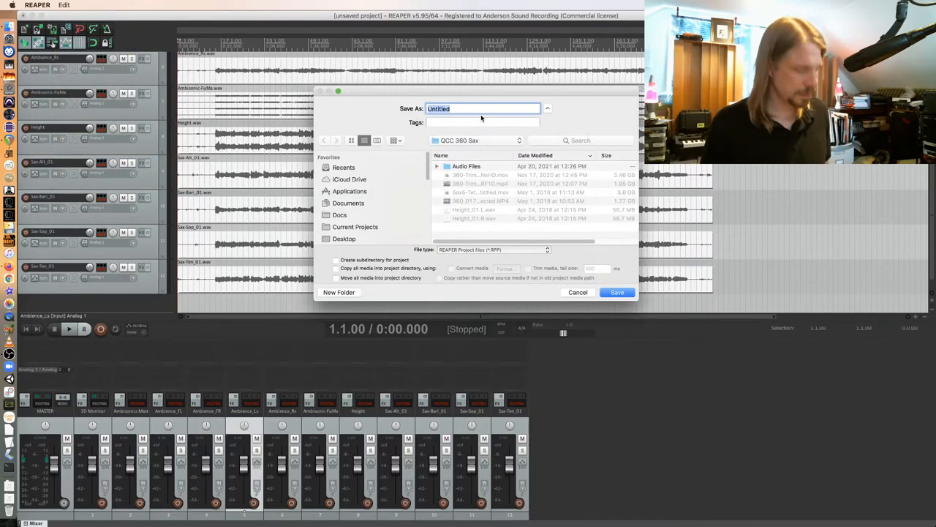
Step: Name the project file 'IEM Demo' and confirm the save
text(IEM D)
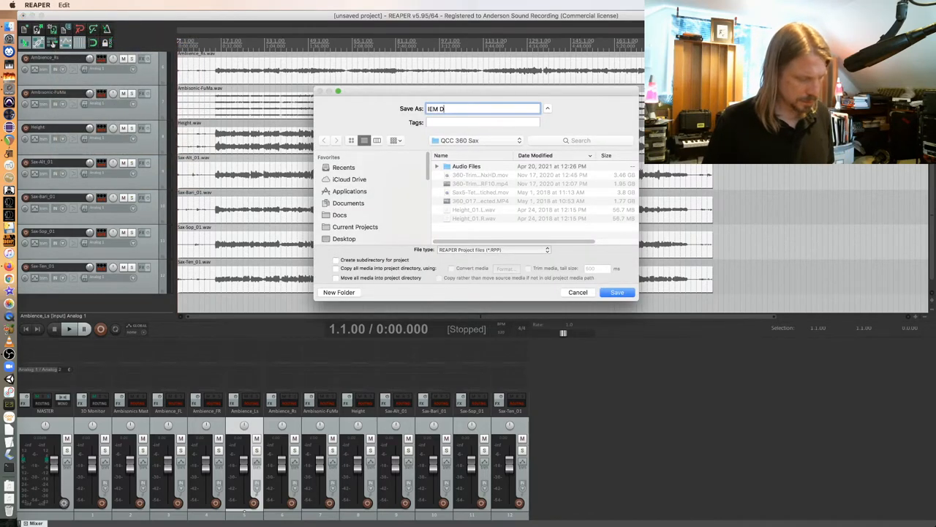
click(617, 292)
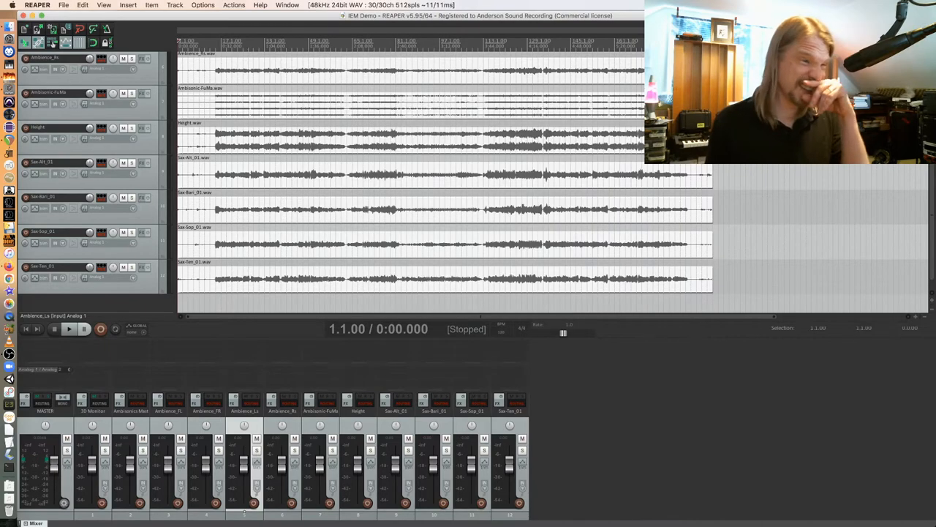
mouse_move(545, 157)
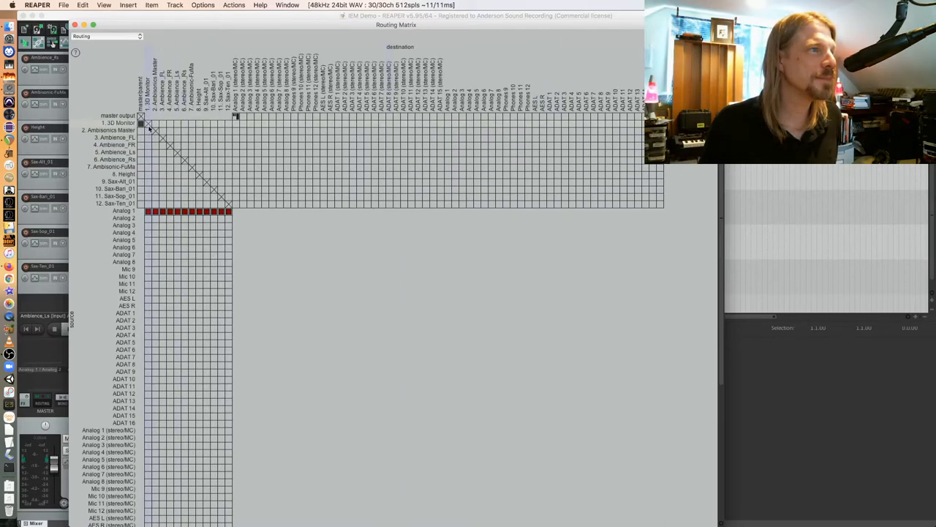
Step: Send Ambisonics Master channels 1–16 to the 3D Monitor track in the routing matrix
click(142, 130)
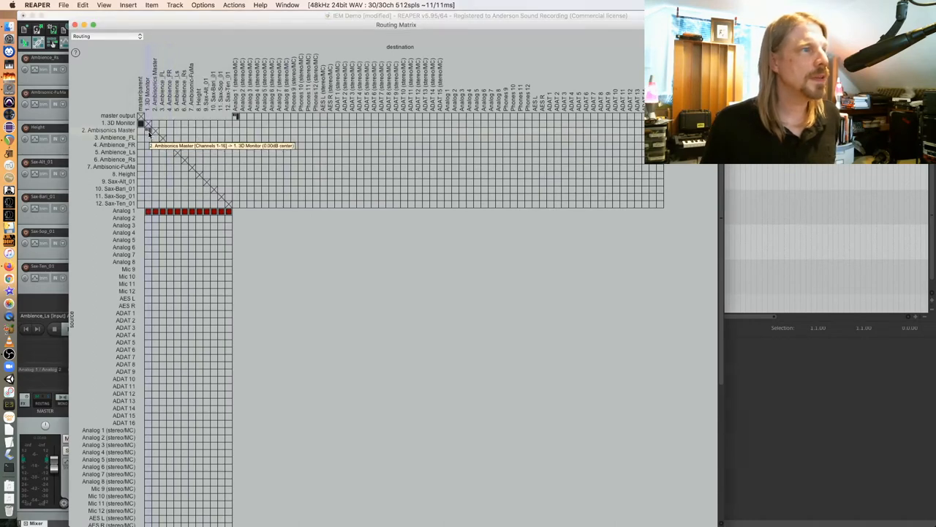
mouse_move(156, 138)
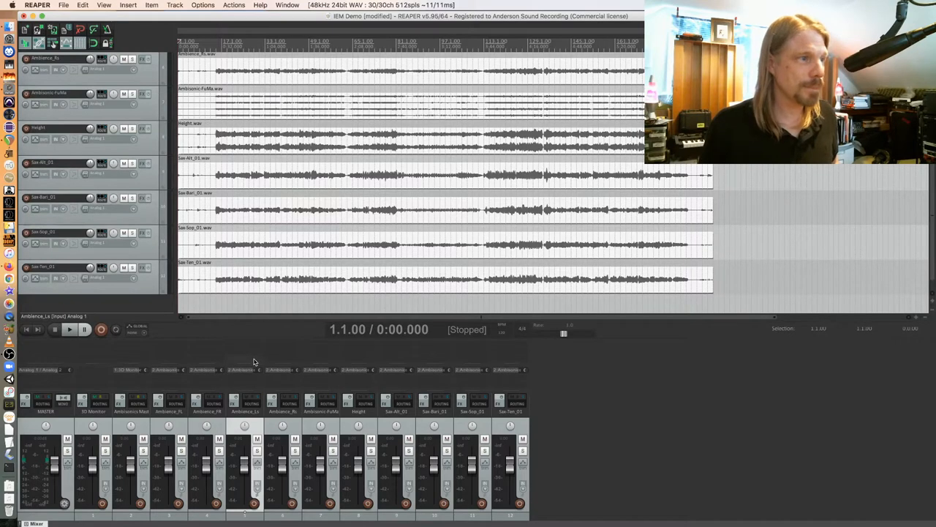
mouse_move(123, 378)
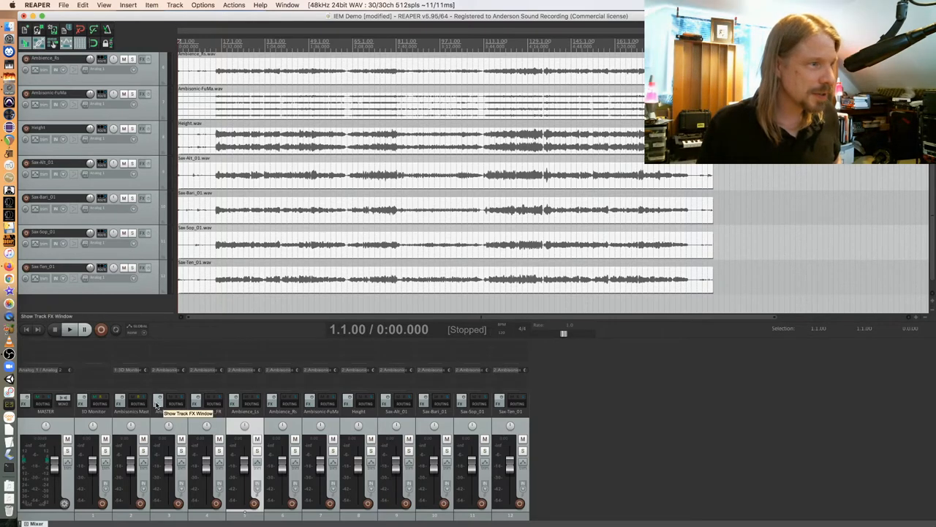
Step: Load the IEM MultiEncoder plugin onto the Ambience_FL track
click(158, 399)
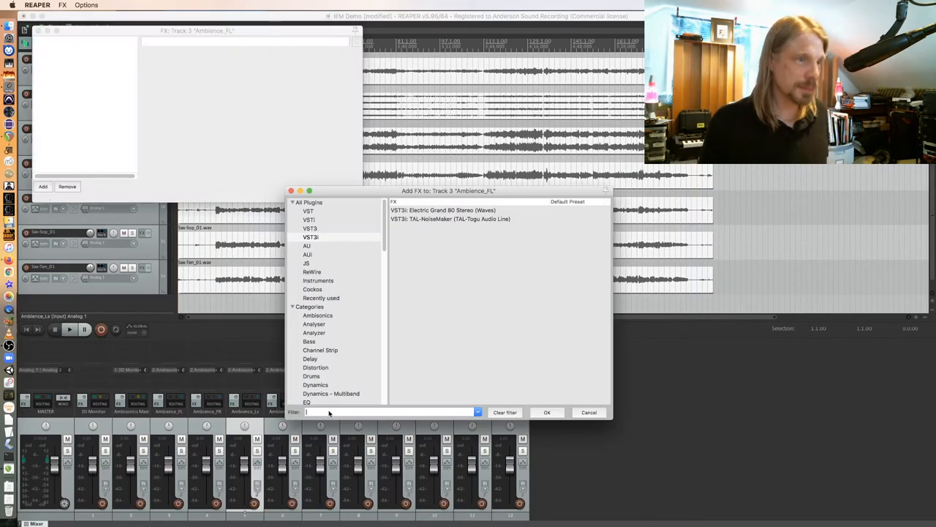
text(IEM)
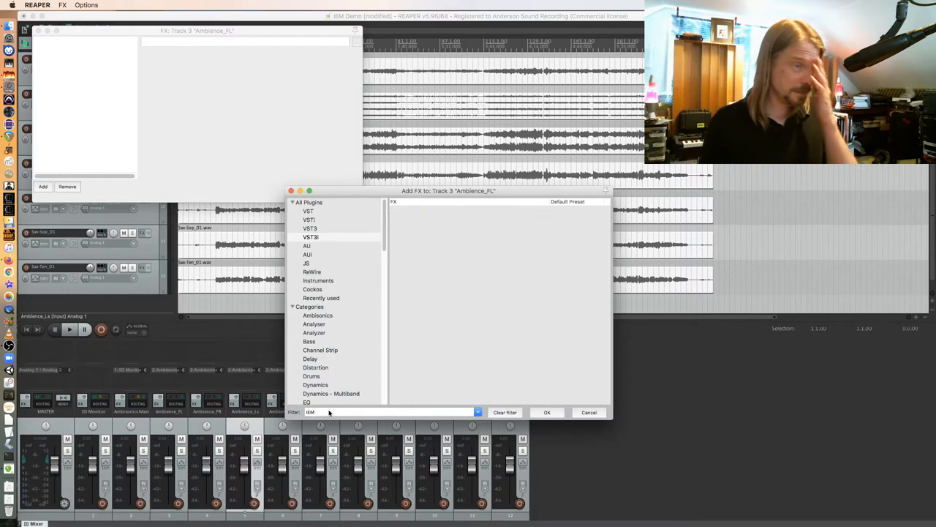
click(309, 202)
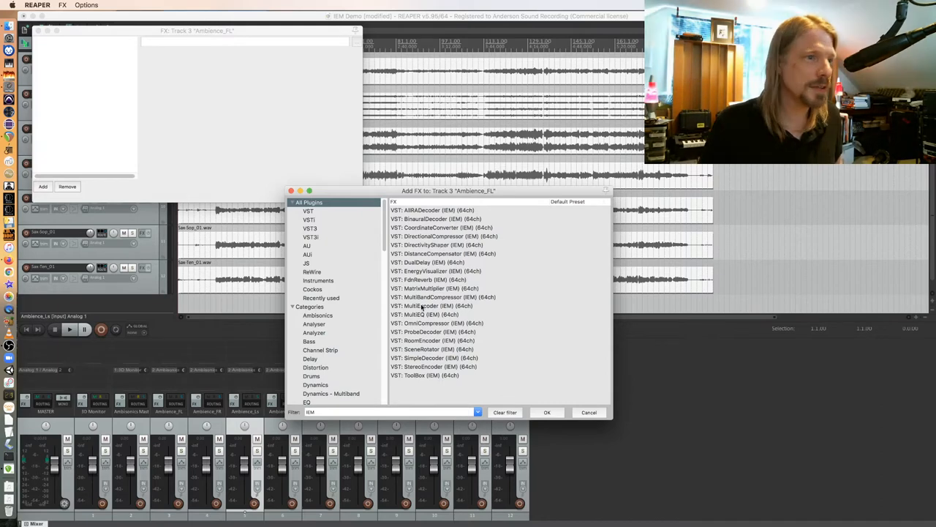
click(547, 411)
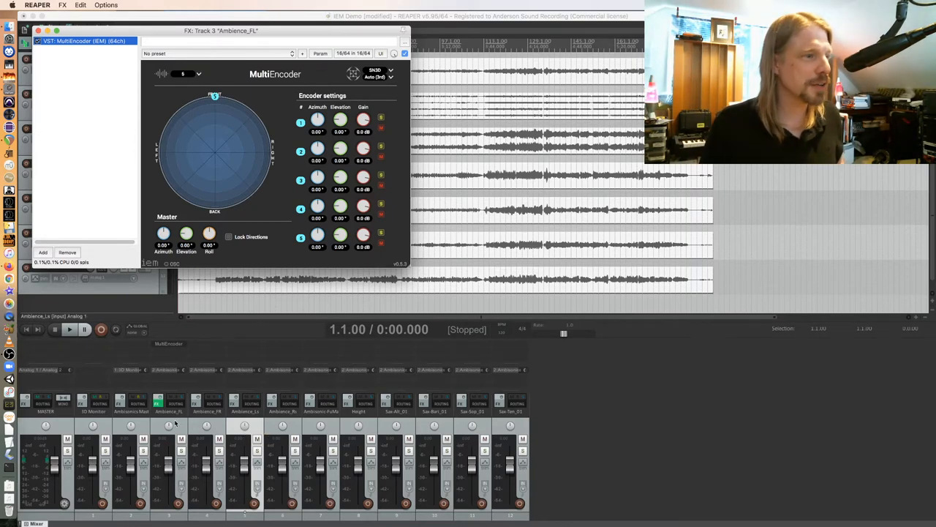
mouse_move(331, 424)
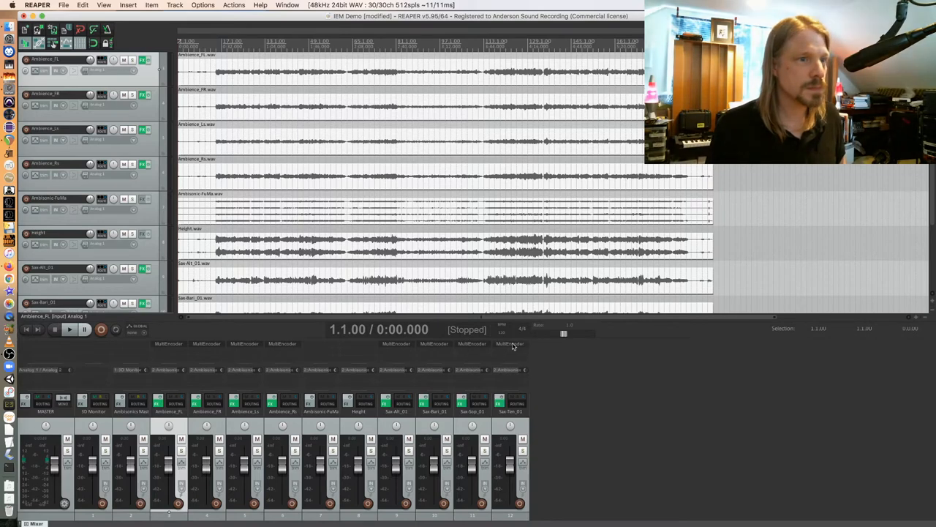
mouse_move(375, 375)
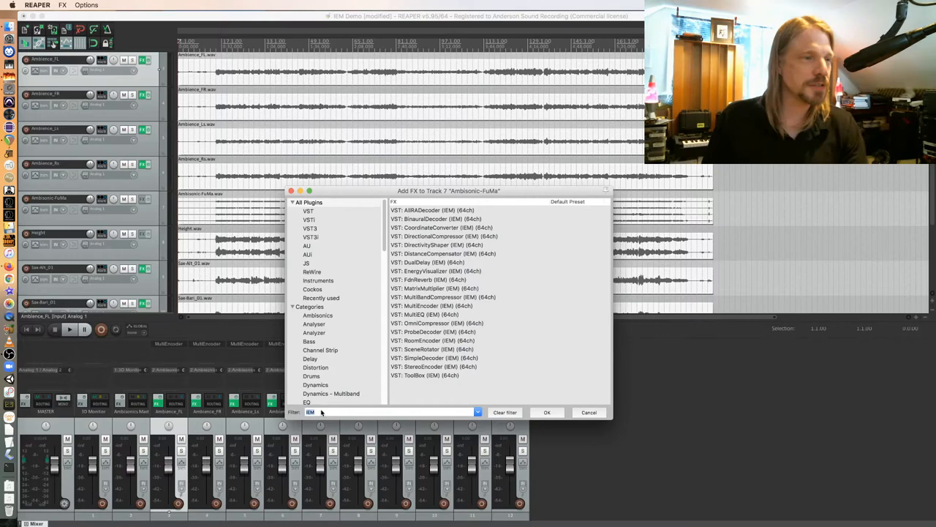
Step: Add SoundField by RODE with input B-Format (FuMa), then close its window
text(Rode)
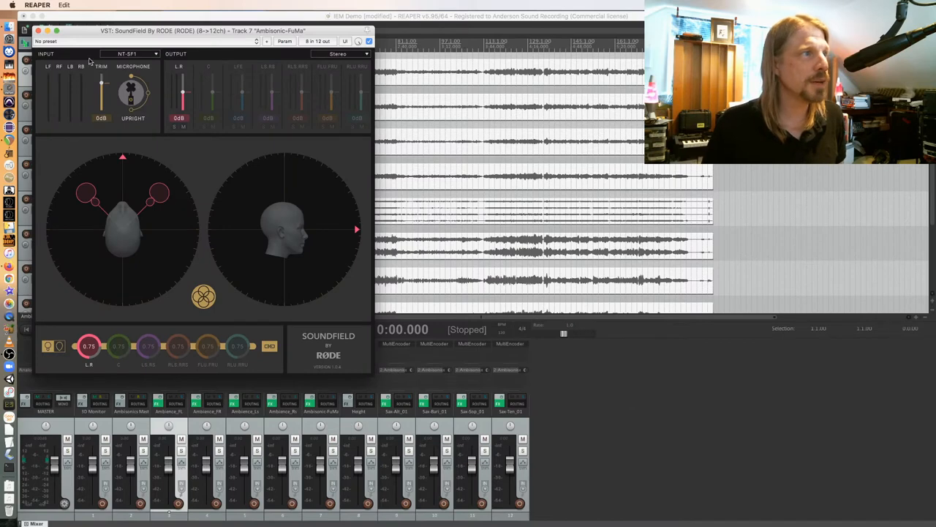
click(135, 53)
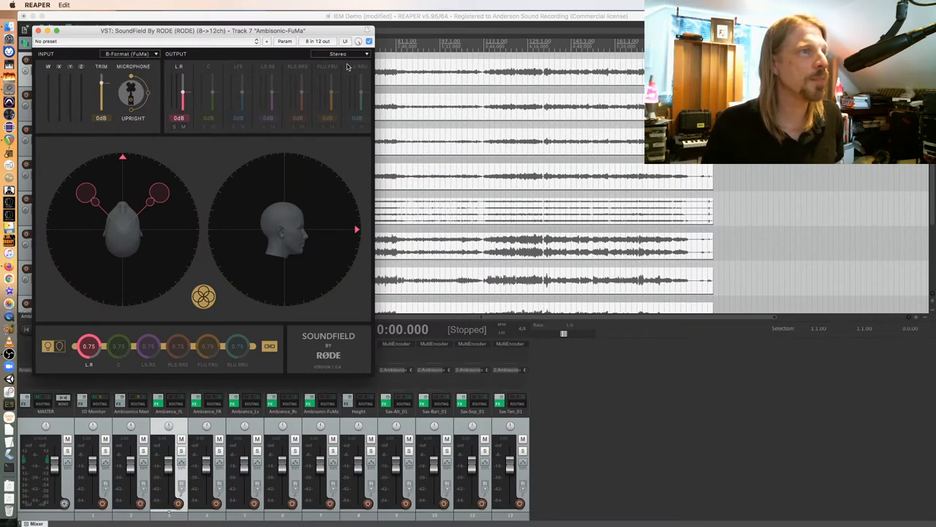
click(343, 53)
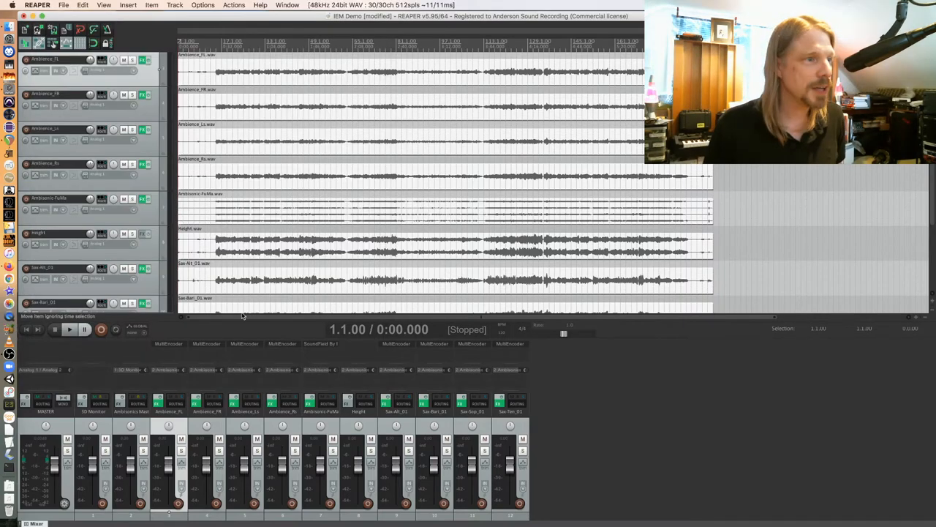
mouse_move(379, 315)
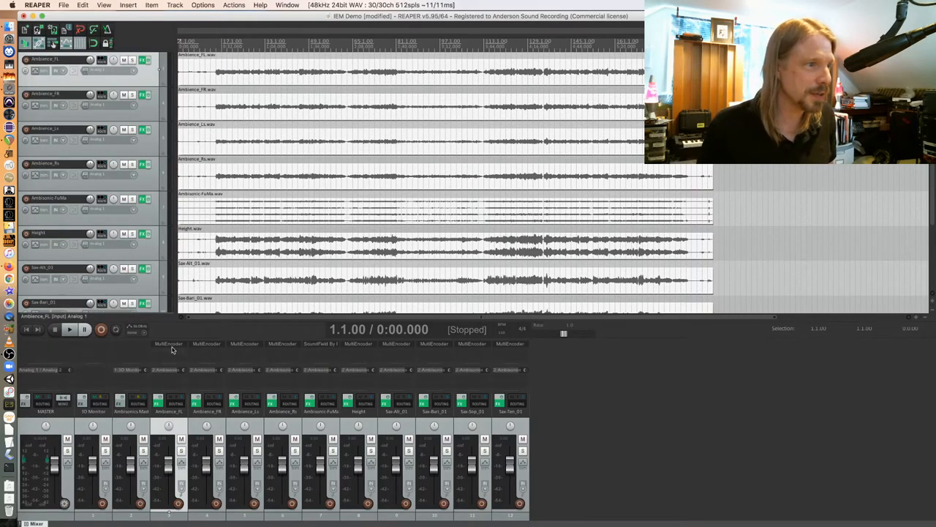
mouse_move(480, 355)
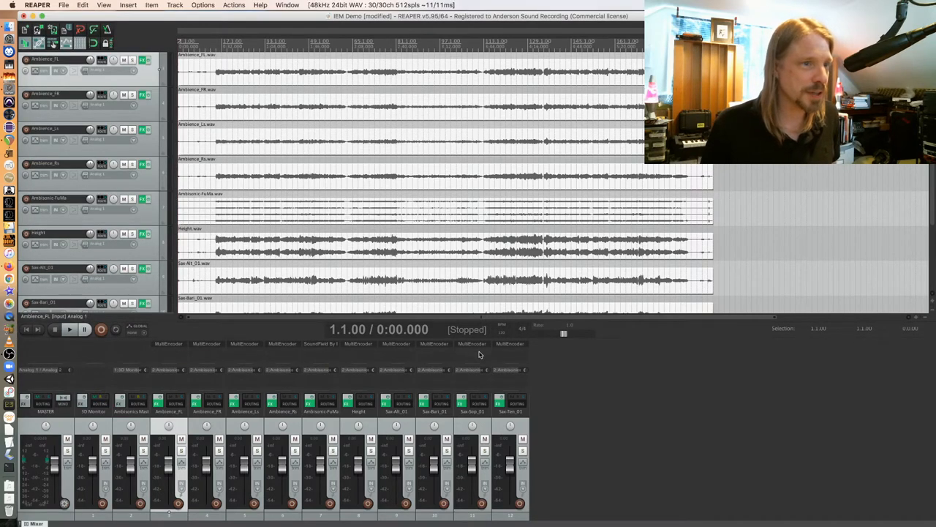
mouse_move(167, 343)
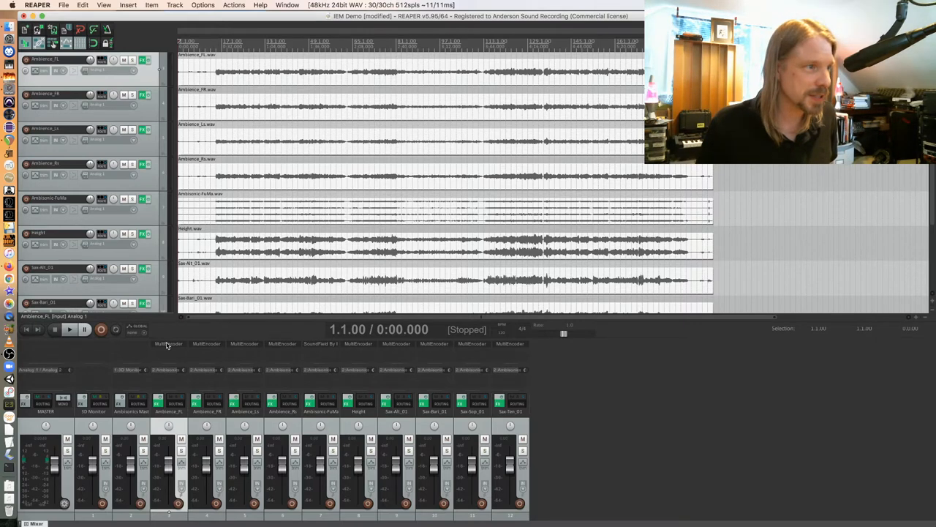
mouse_move(264, 355)
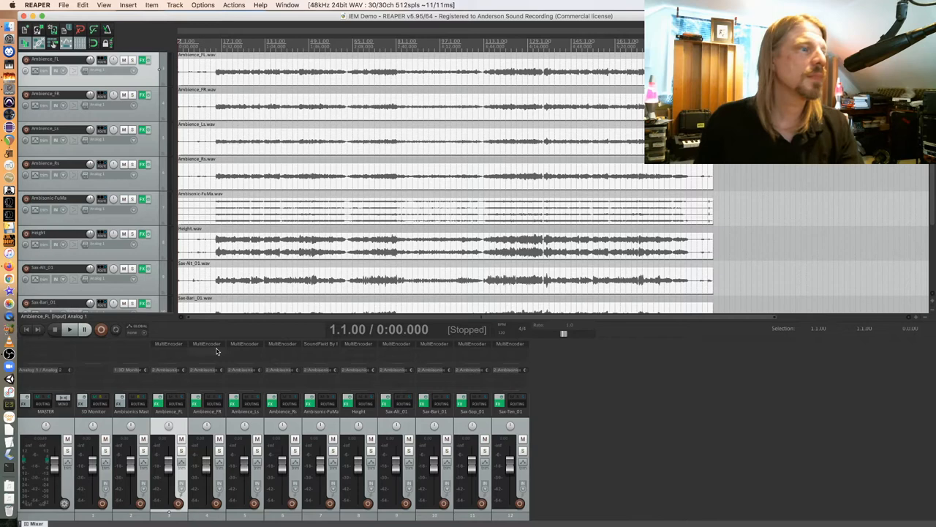
mouse_move(124, 388)
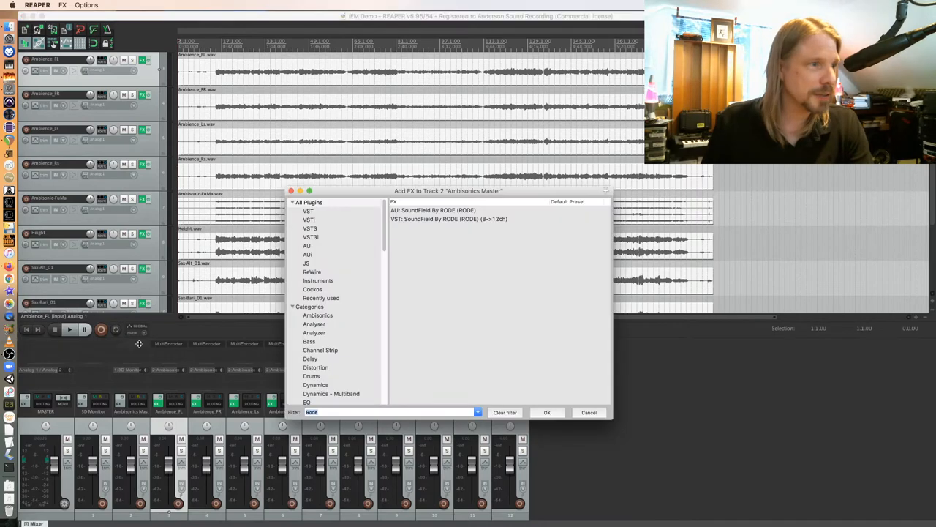
mouse_move(328, 244)
text(IEM)
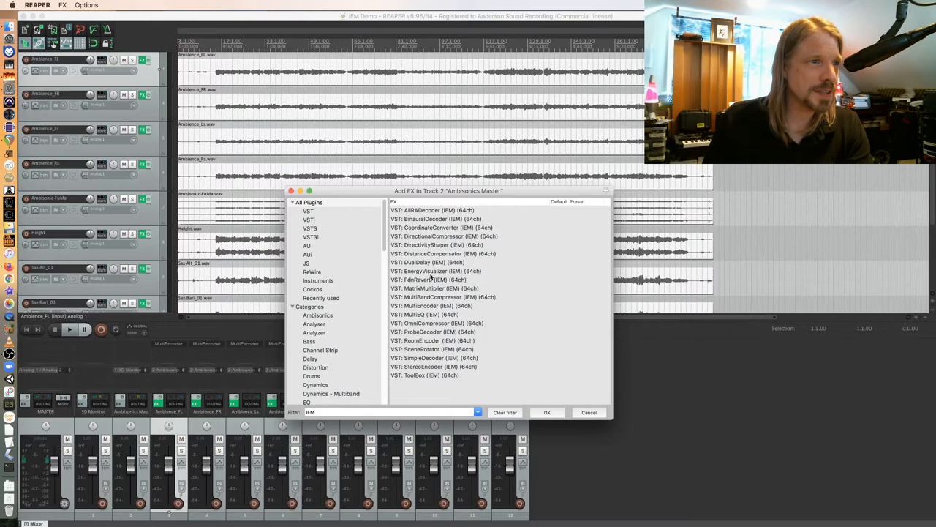
Step: Load IEM EnergyVisualizer on Ambisonics Master and close its window
double_click(435, 270)
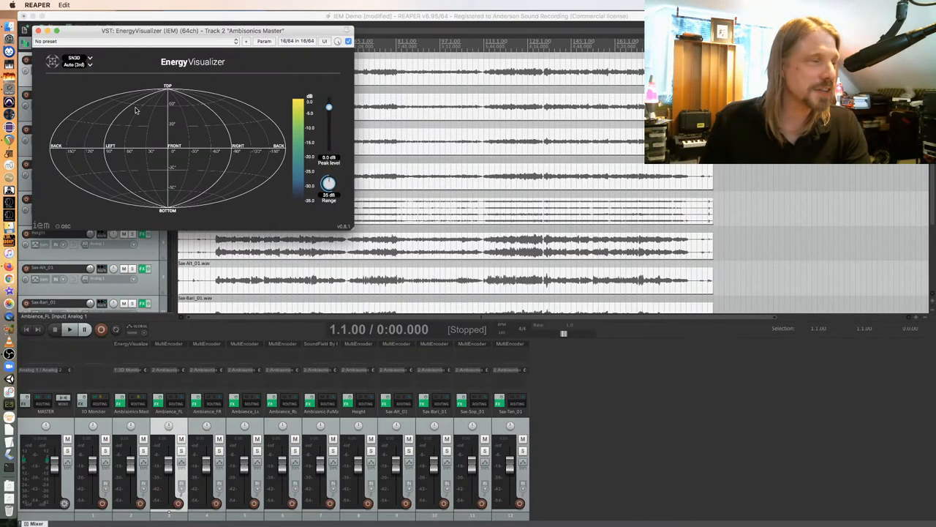
mouse_move(162, 121)
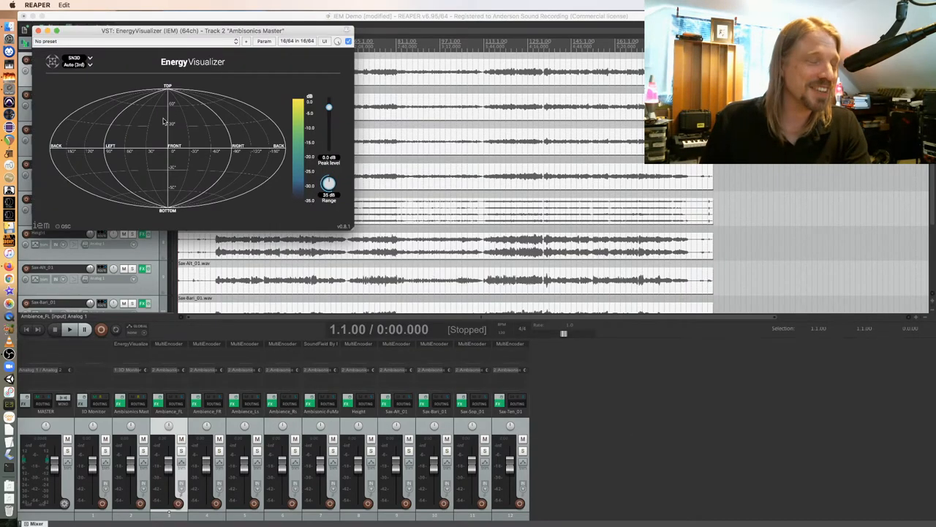
mouse_move(282, 164)
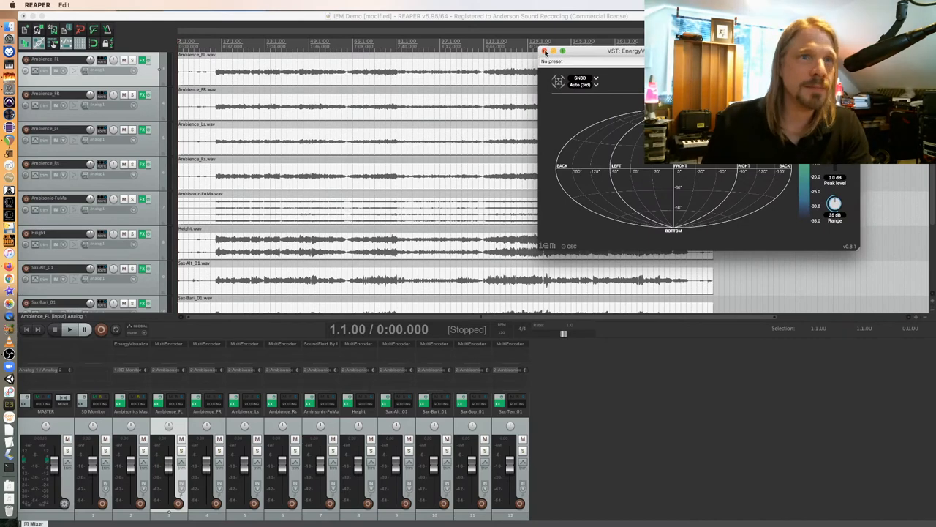
click(545, 51)
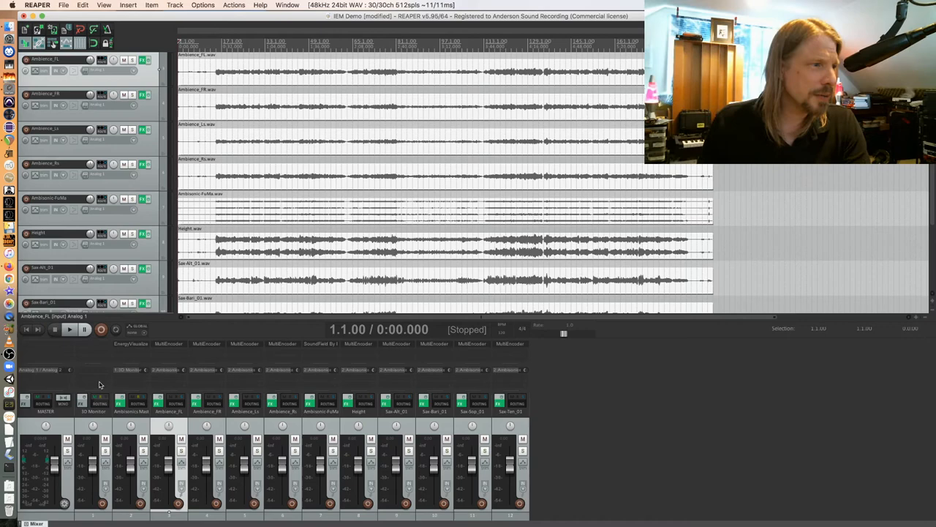
mouse_move(91, 347)
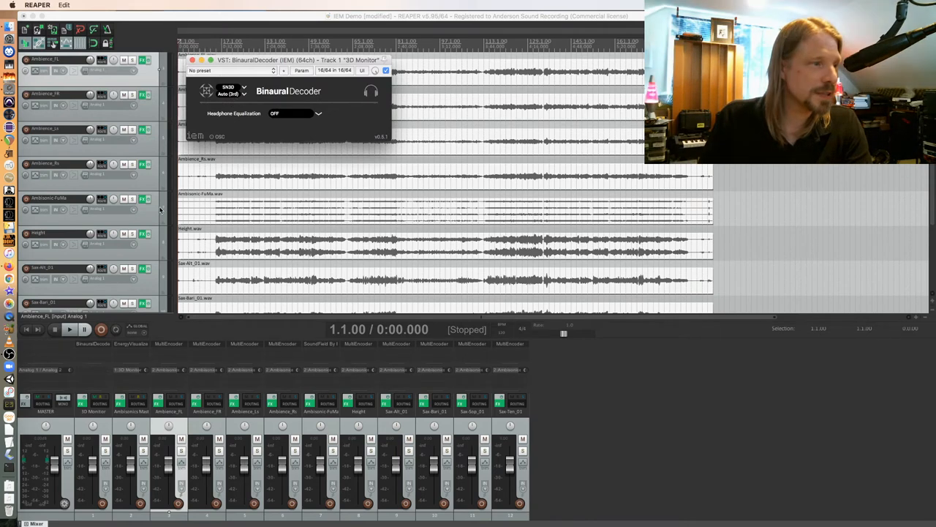
mouse_move(364, 286)
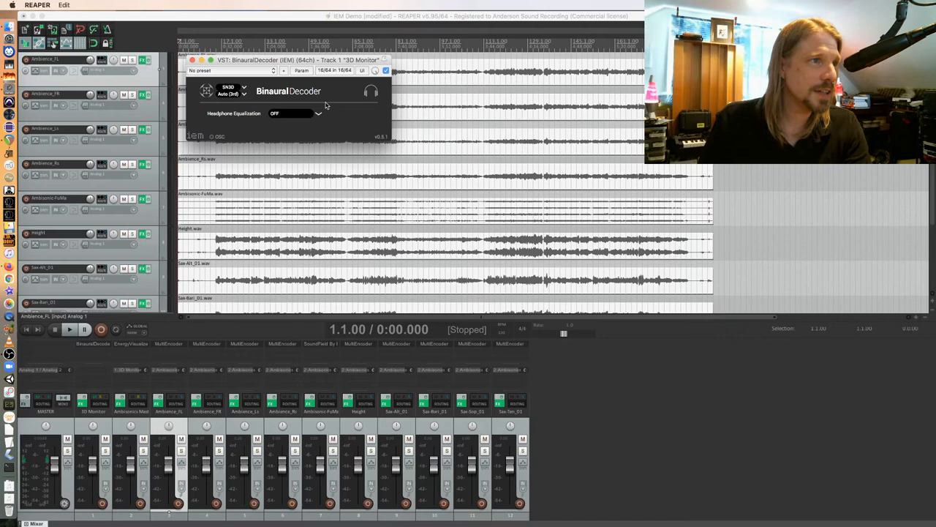
mouse_move(285, 121)
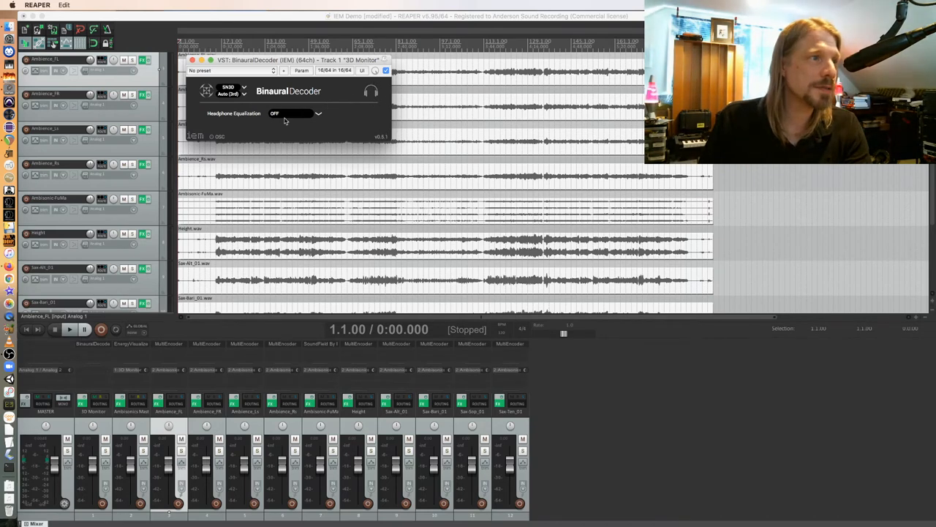
Step: Keep the BinauralDecoder's headphone equalization OFF and close its window
click(317, 114)
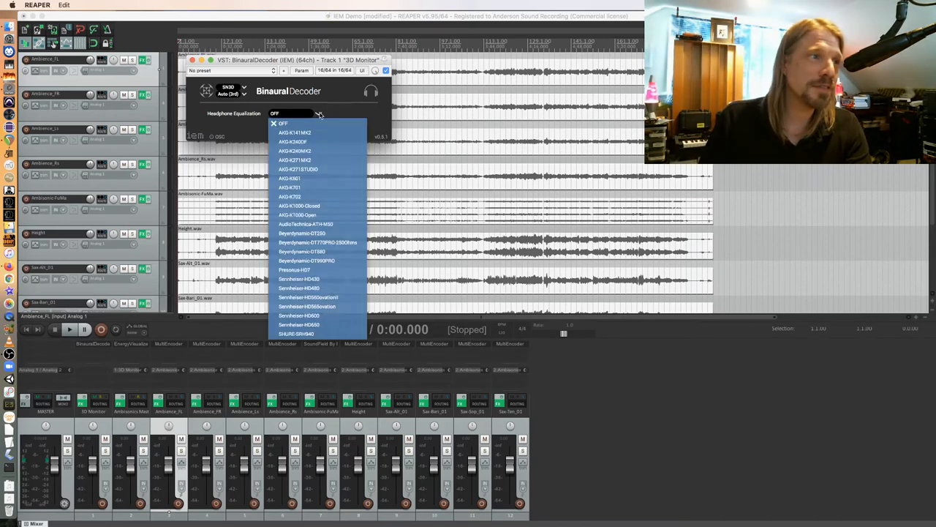
click(281, 123)
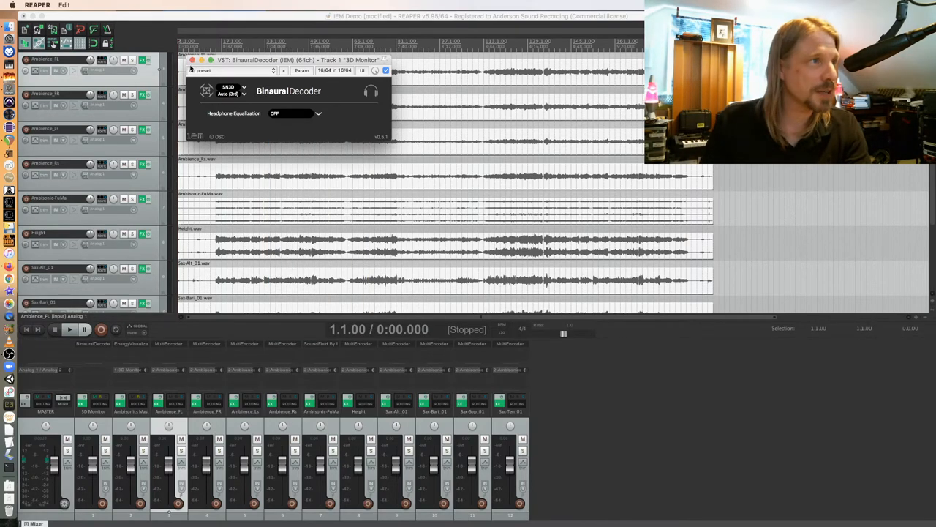
click(193, 60)
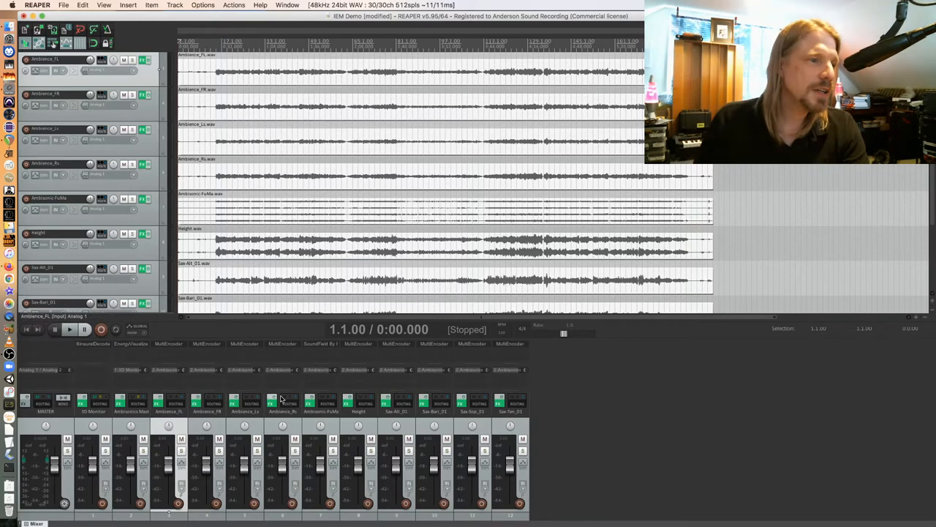
mouse_move(173, 348)
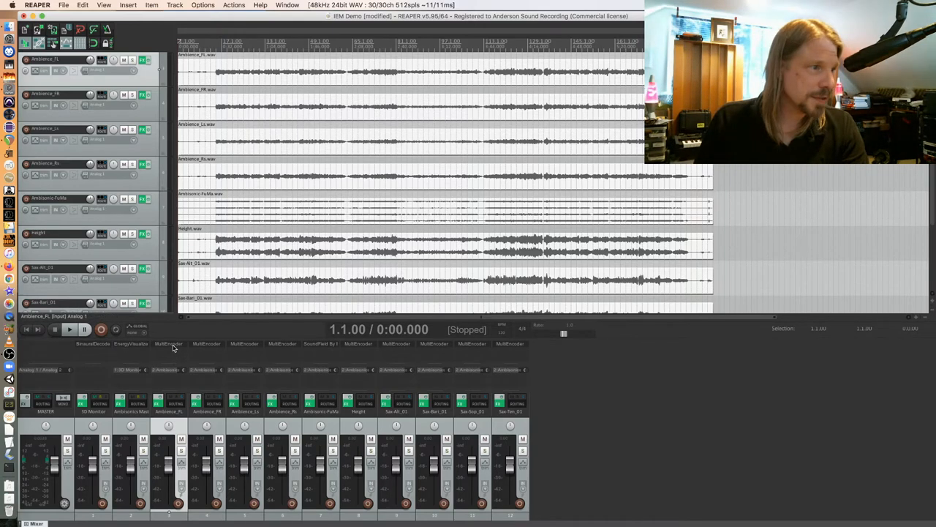
Step: Pan Ambience_FL to about 45° and Ambience_FR to about -45° azimuth
click(168, 344)
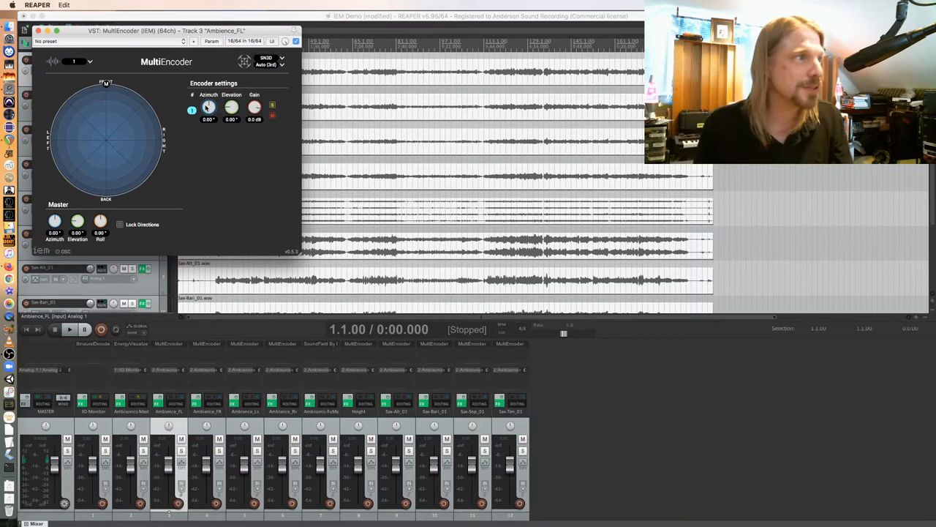
drag(209, 107, 204, 118)
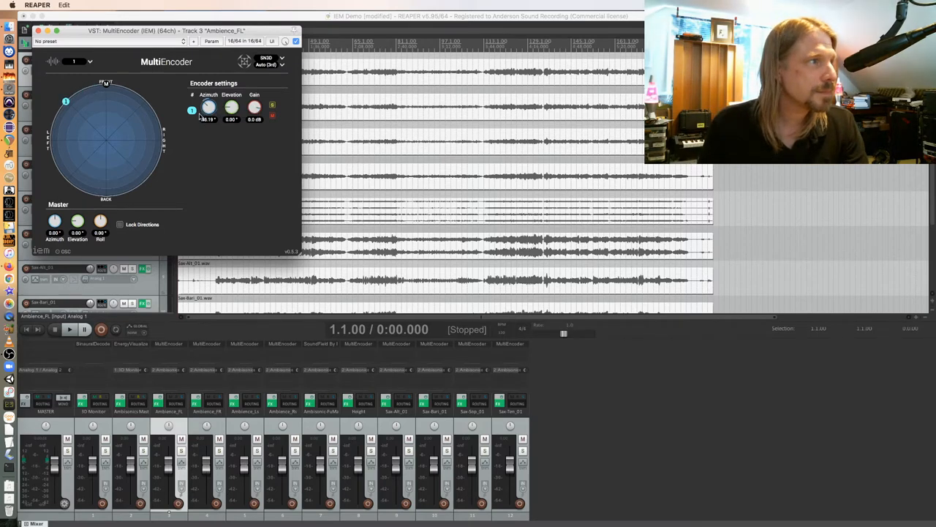
drag(208, 107, 208, 110)
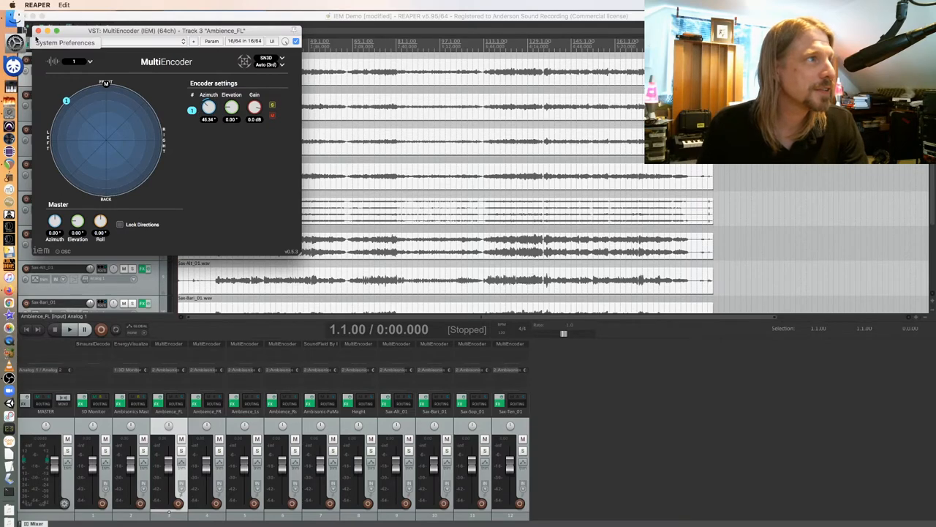
click(38, 31)
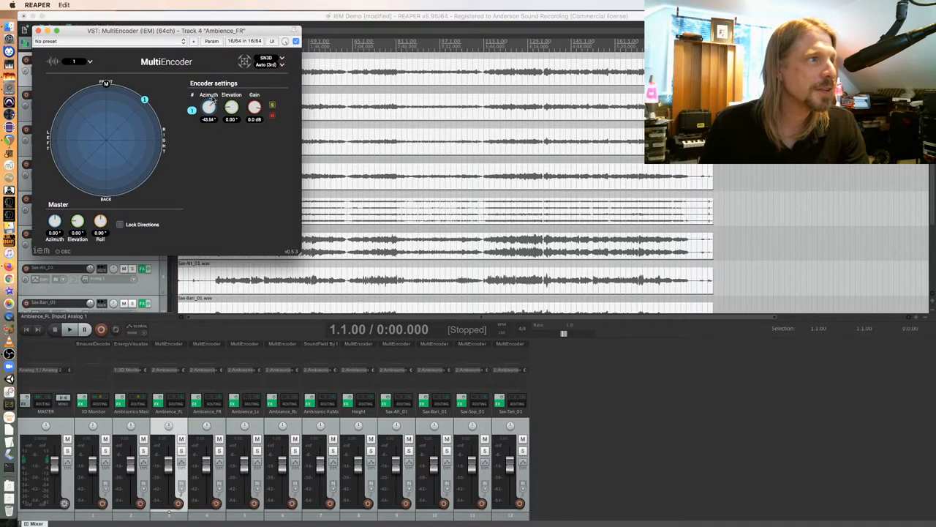
drag(208, 107, 208, 110)
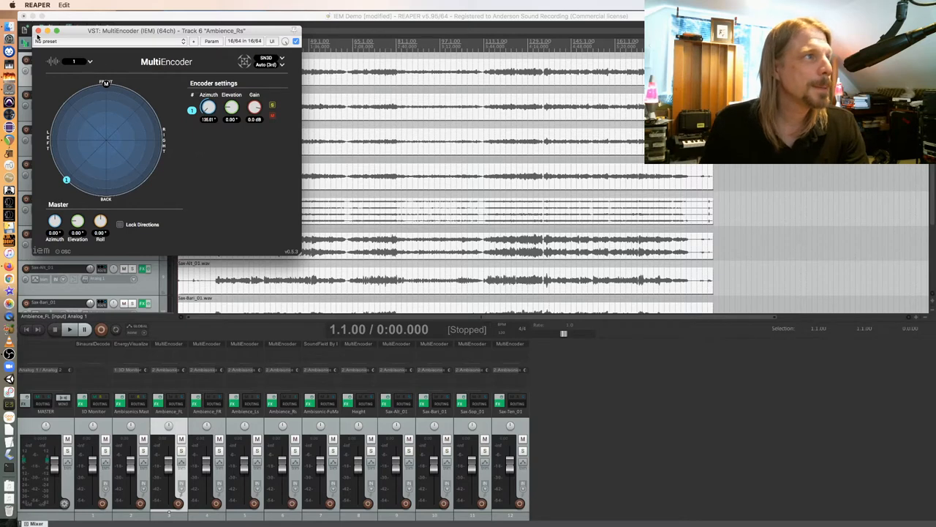
Step: Aim Ambience_Rs toward rear right (about -131°) and Ambience_Ls toward rear left
click(38, 30)
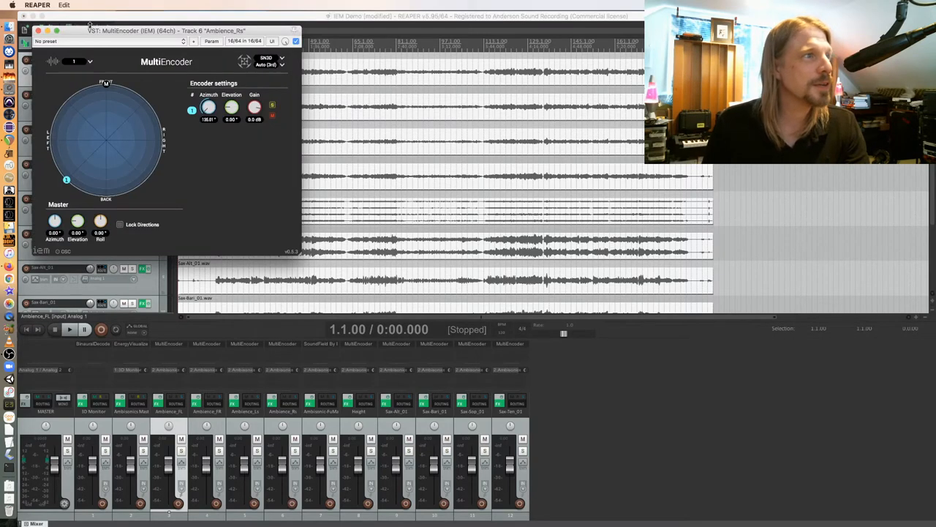
drag(209, 108, 209, 110)
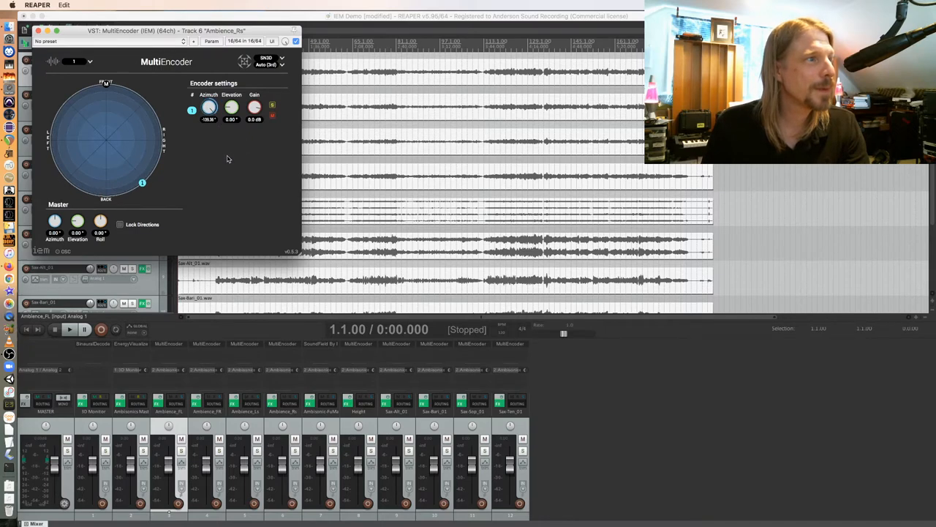
drag(209, 107, 211, 108)
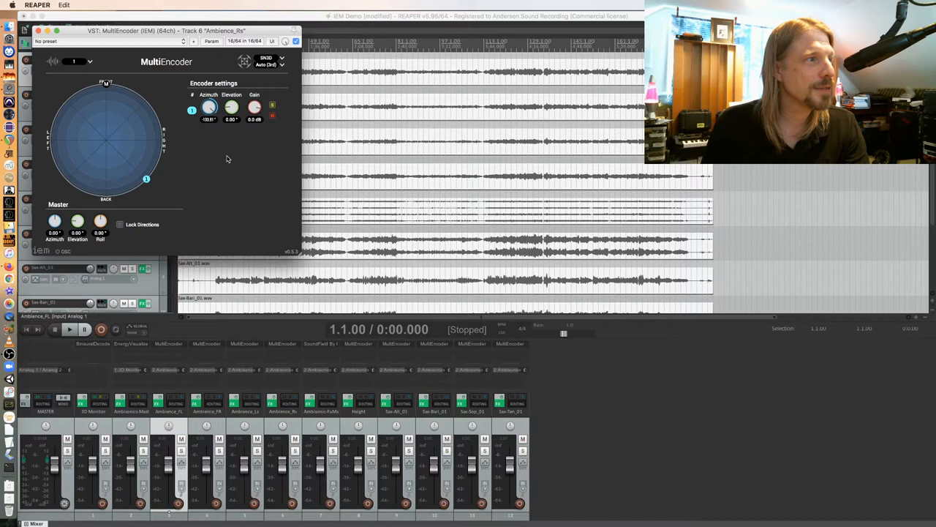
mouse_move(242, 348)
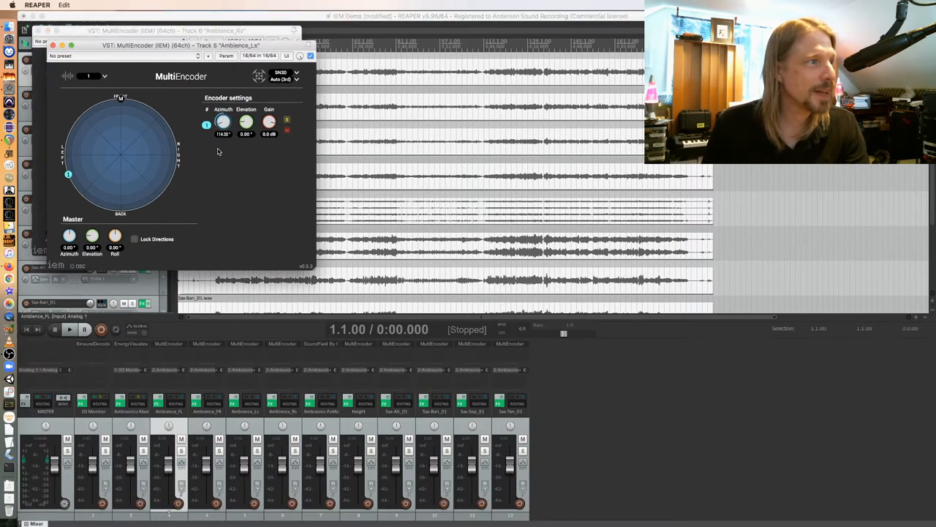
drag(68, 174, 79, 193)
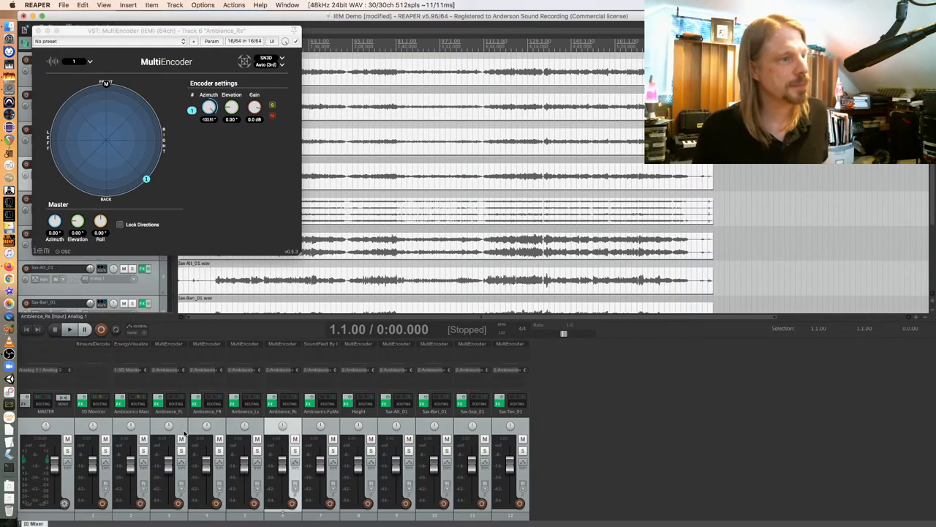
click(181, 439)
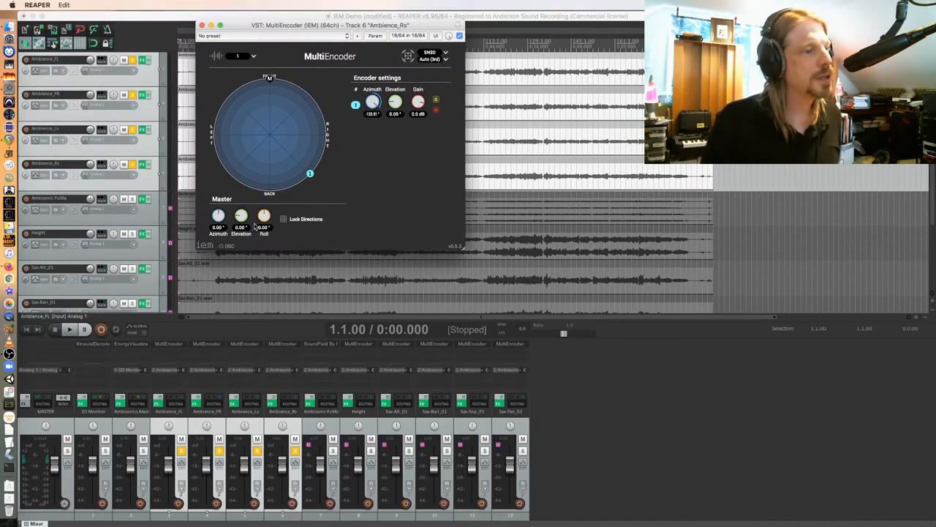
mouse_move(526, 327)
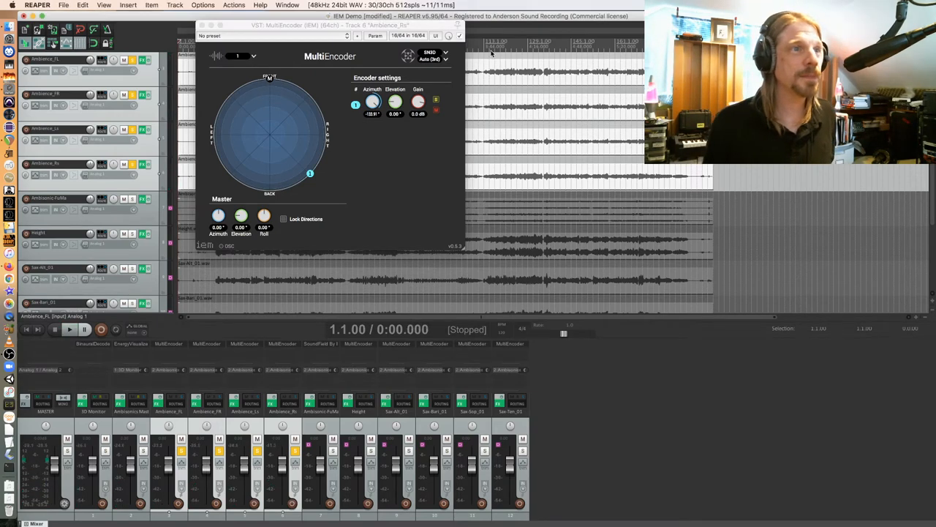
Step: Solo the Ambience_FL, FR, Ls and Rs tracks in the mixer
click(69, 329)
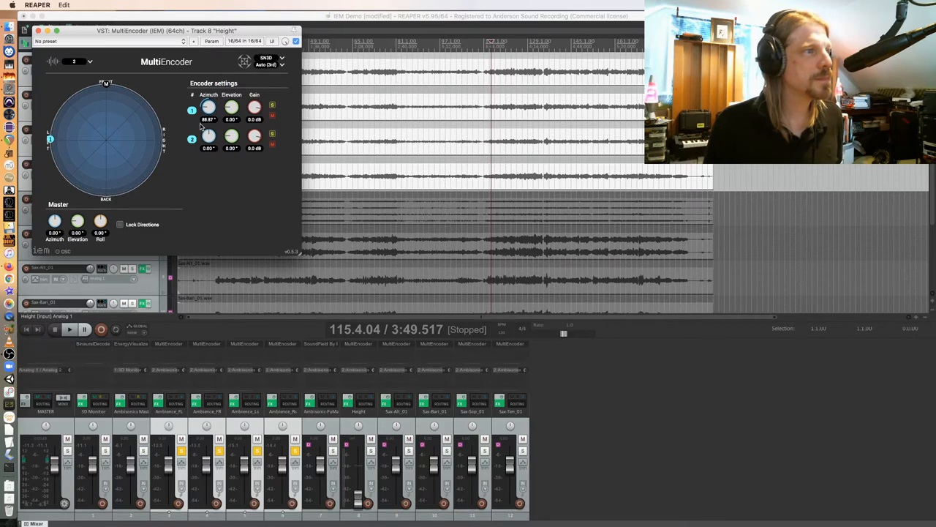
Step: Set Height sources to about 89° and -90° azimuth, both at ~62° elevation
drag(209, 137, 208, 125)
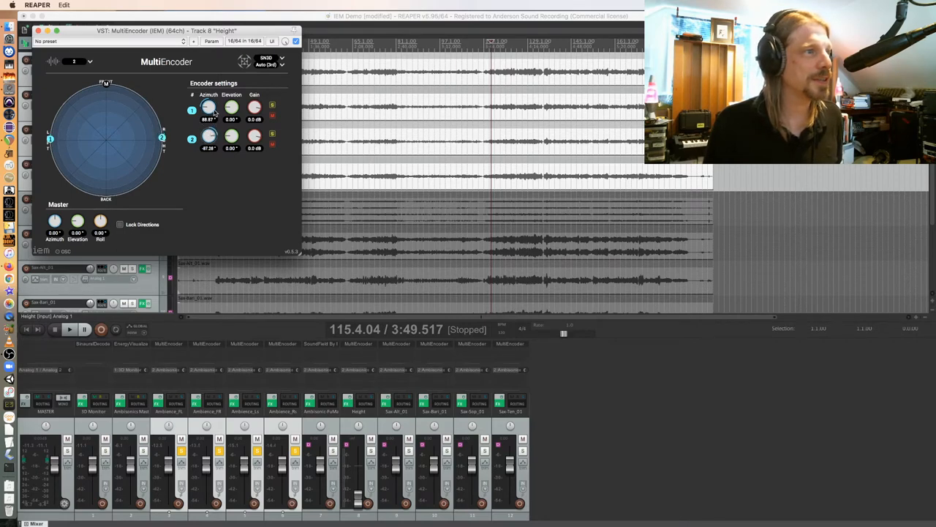
drag(231, 136, 232, 143)
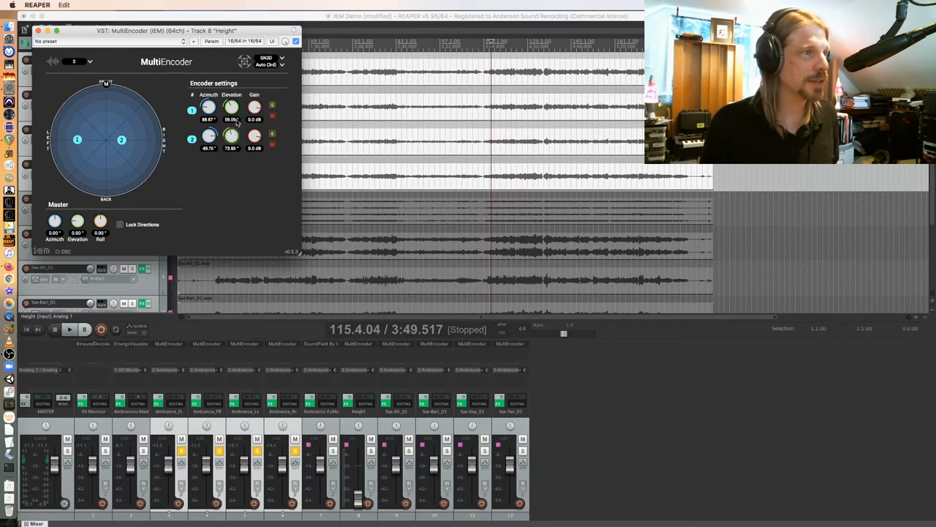
drag(231, 137, 231, 147)
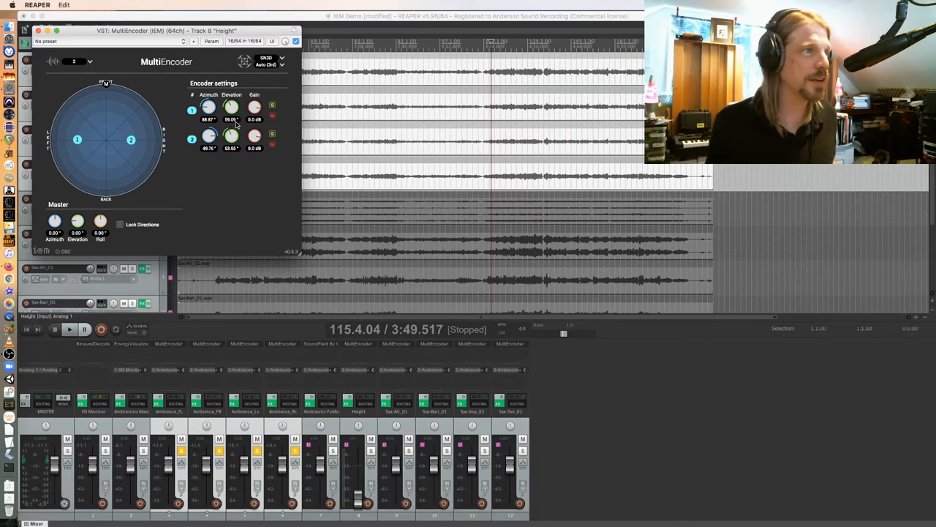
drag(231, 106, 231, 101)
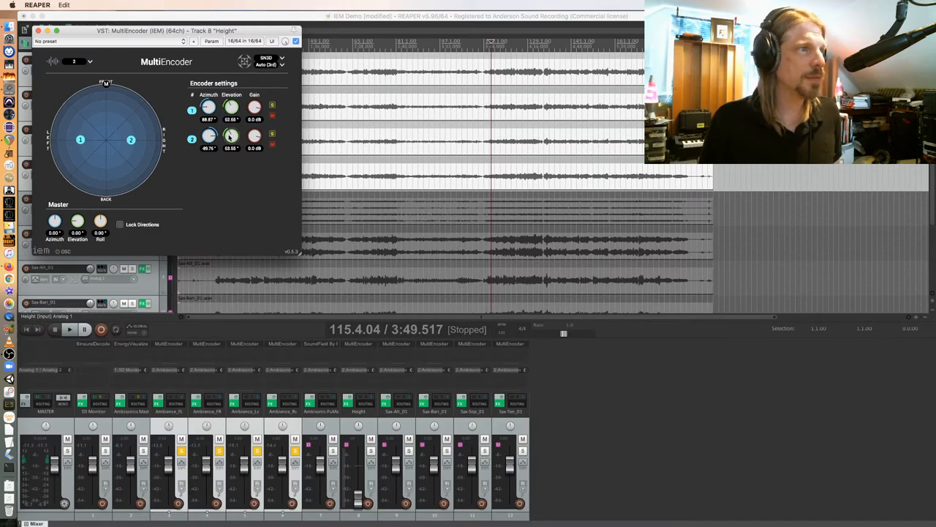
drag(231, 137, 231, 139)
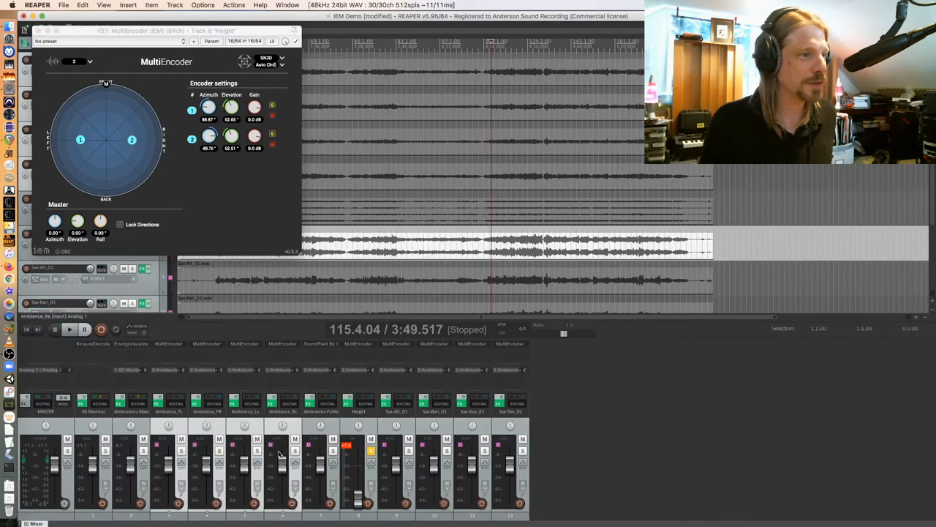
click(69, 329)
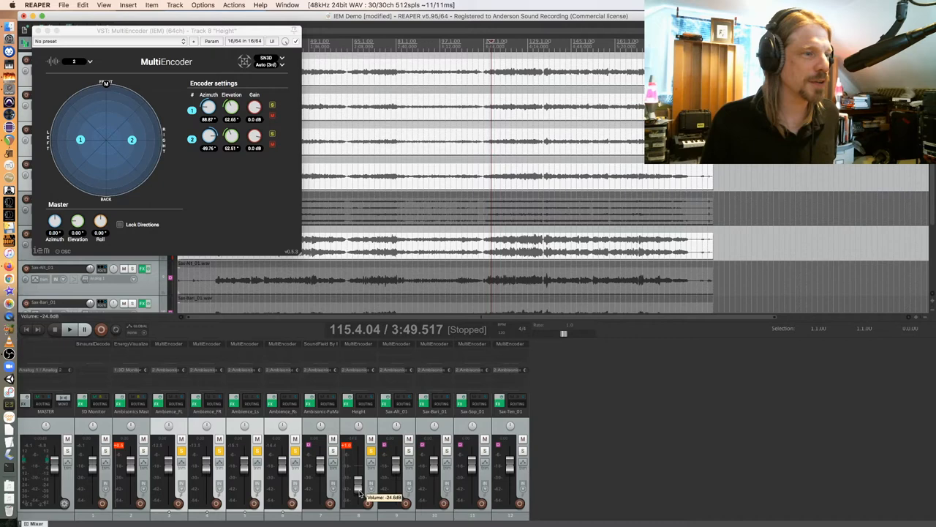
Step: Play the soloed ambience and Height tracks and pull the Height fader down to around -11 dB
click(69, 329)
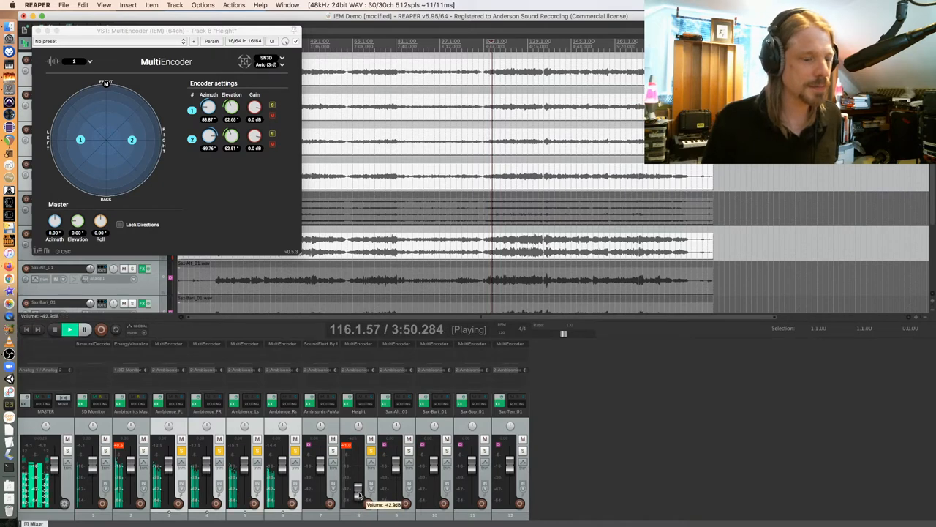
drag(359, 490, 358, 476)
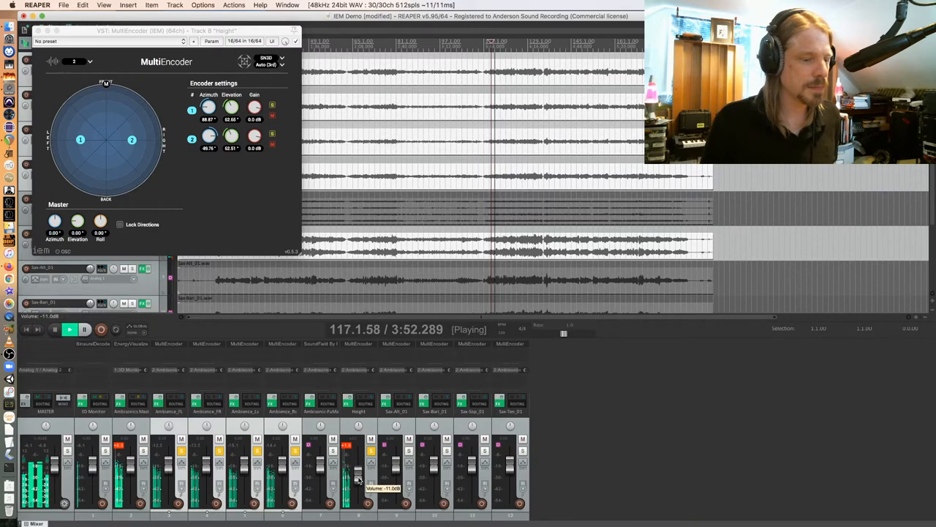
drag(358, 476, 359, 490)
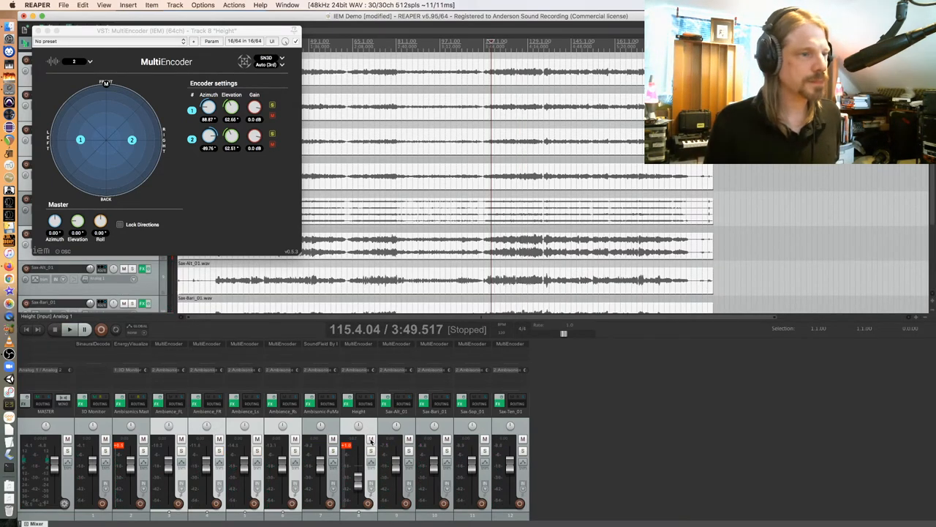
click(332, 440)
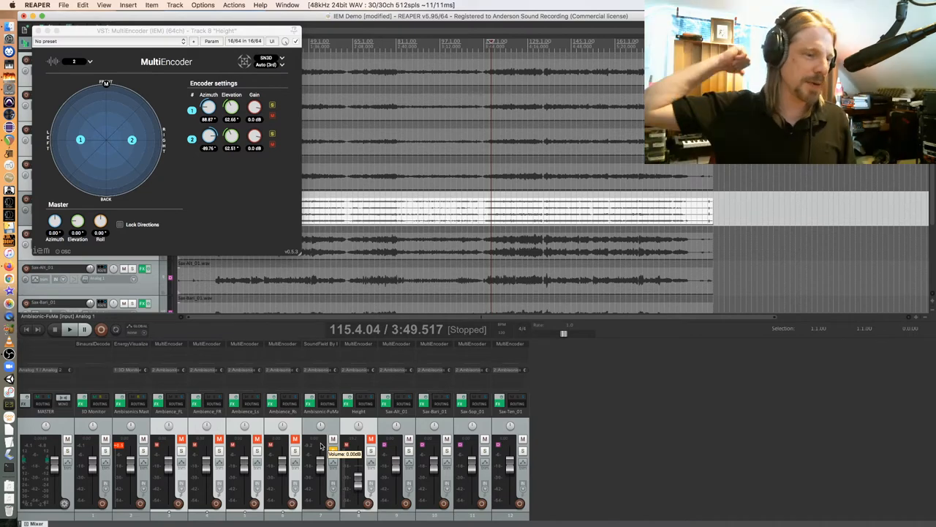
mouse_move(293, 406)
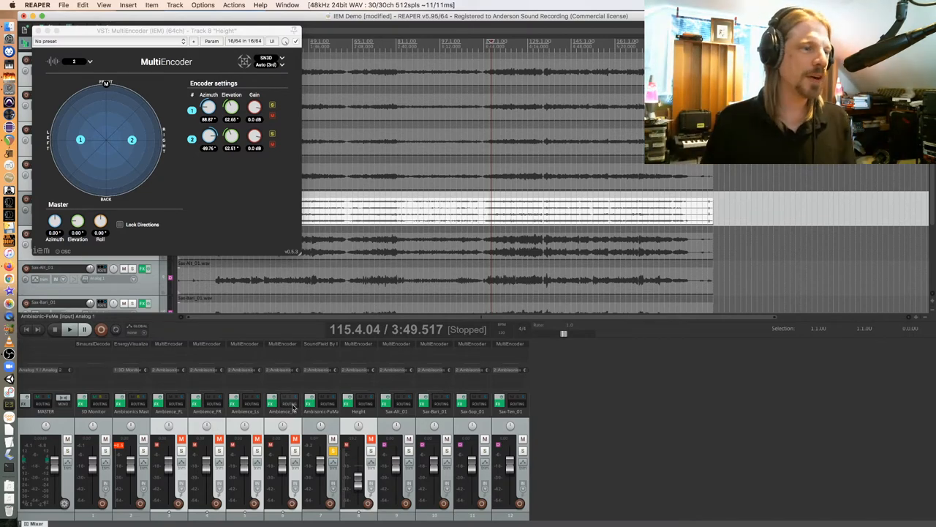
Step: Start and stop playback of the soloed Ambisonic-FuMa recording
click(71, 329)
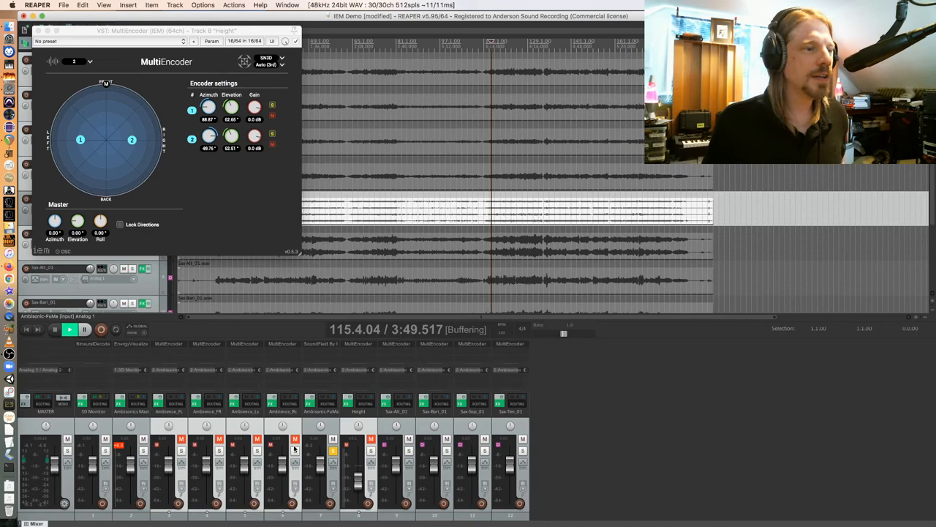
click(70, 328)
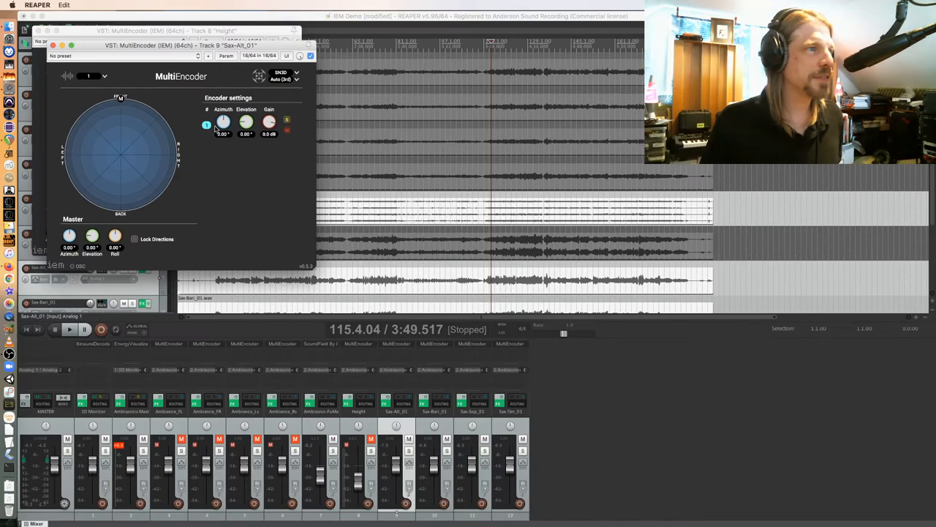
Step: Tilt the alto sax to about -5.6° elevation and pan the baritone sax to about -111° azimuth
drag(245, 121, 245, 131)
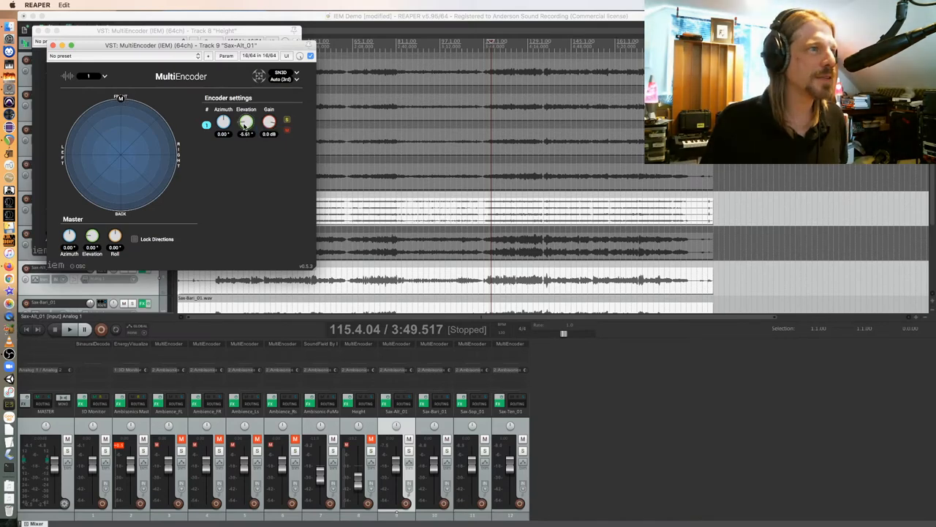
drag(246, 121, 246, 131)
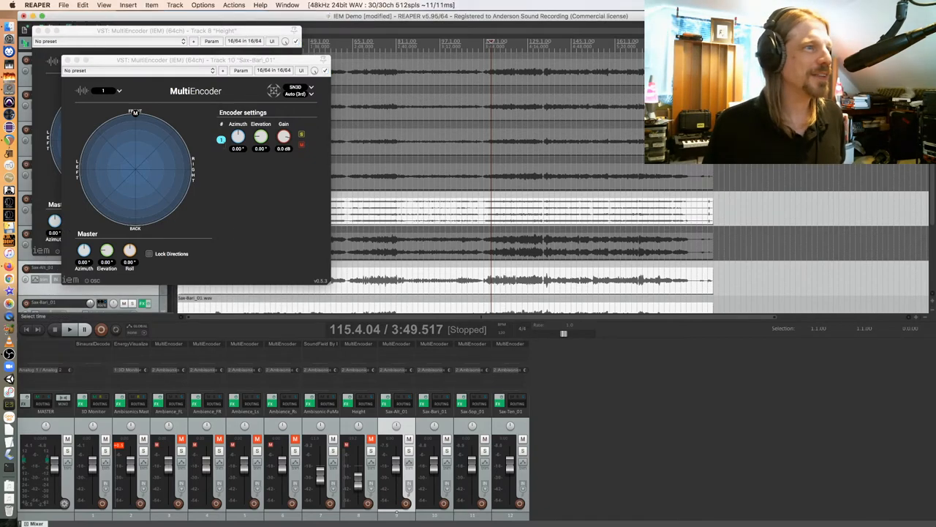
drag(222, 139, 186, 194)
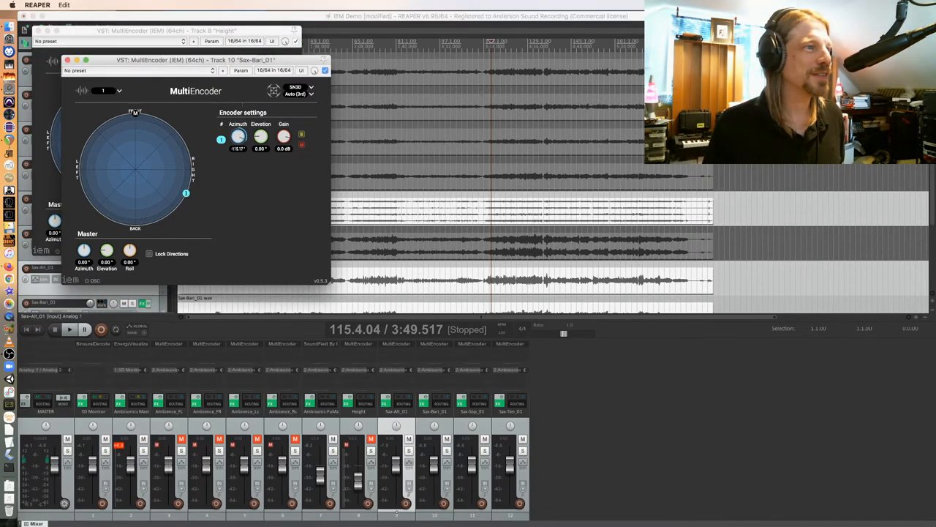
drag(186, 193, 191, 179)
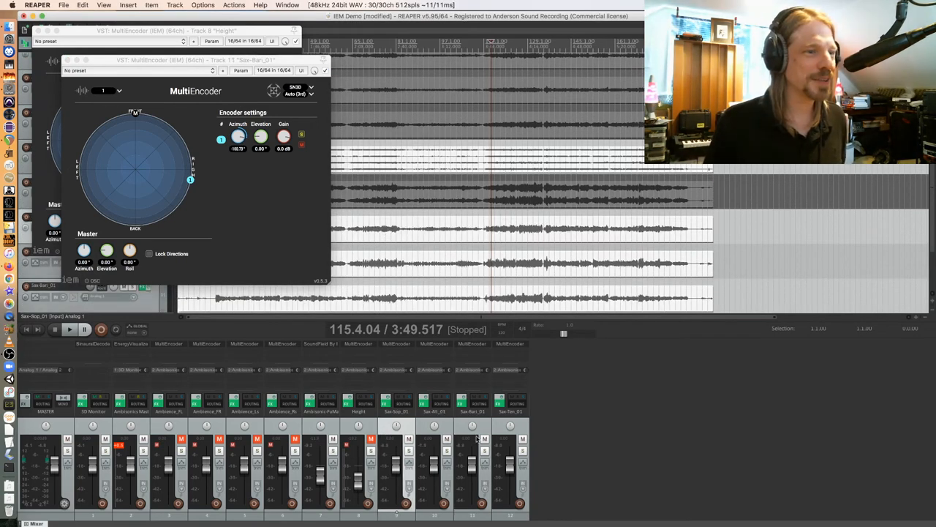
Step: Pan the tenor sax to the left and tilt the soprano sax slightly downward
click(396, 428)
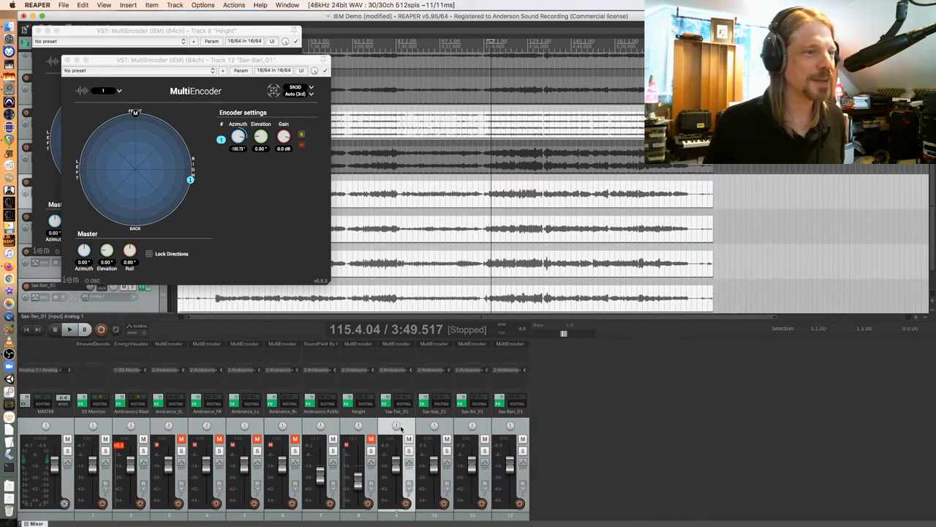
mouse_move(507, 363)
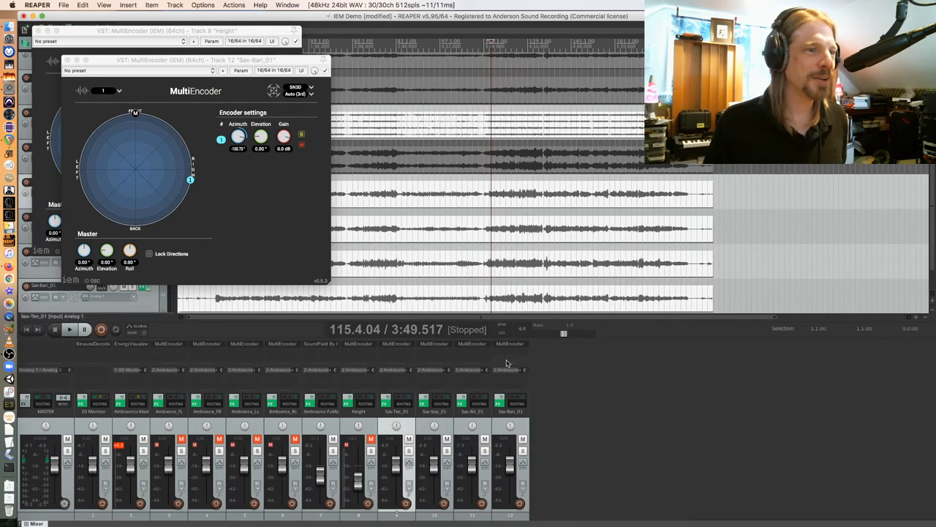
mouse_move(401, 474)
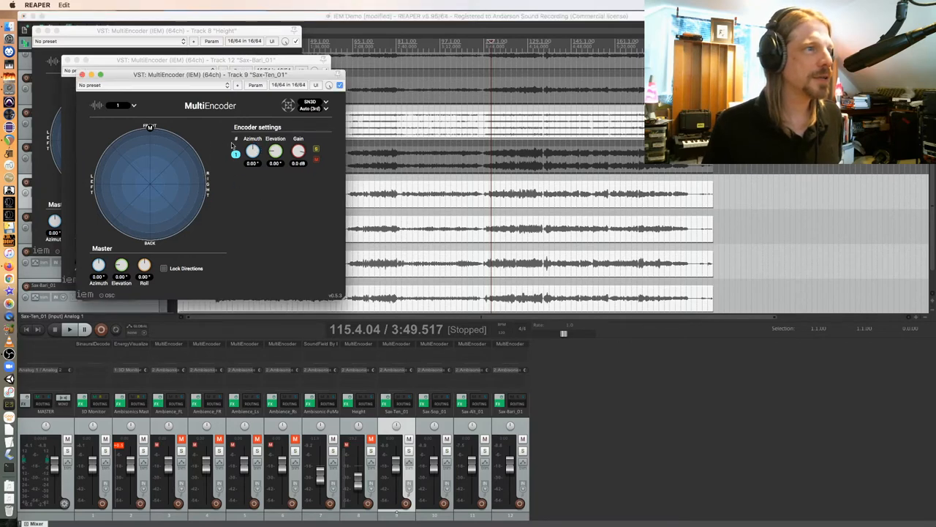
drag(252, 152, 263, 146)
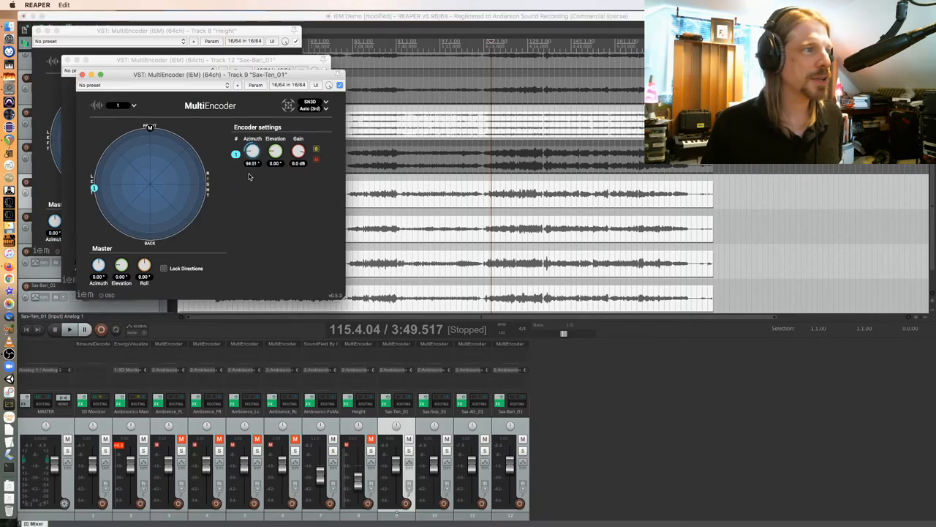
drag(253, 152, 255, 146)
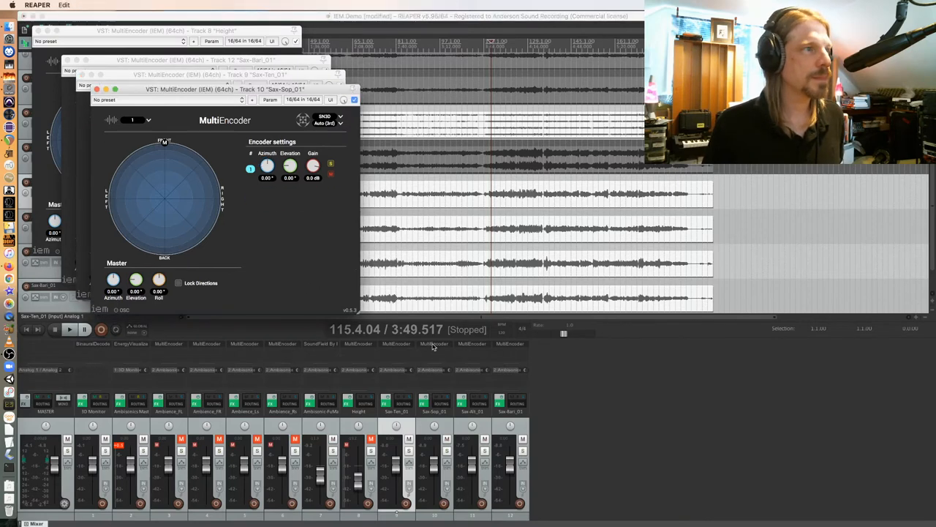
drag(291, 167, 290, 179)
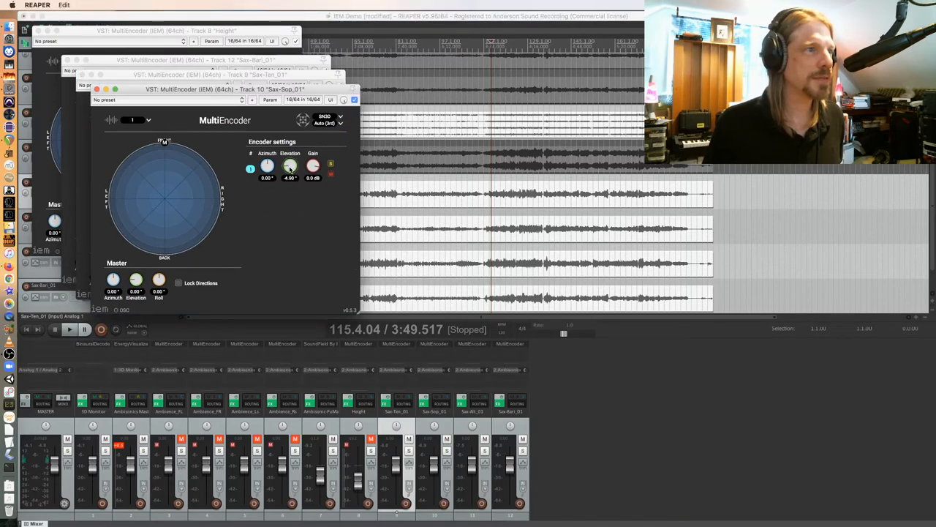
Step: Swing the alto sax right to about -97° and the baritone directly behind at -180°
drag(291, 166, 291, 172)
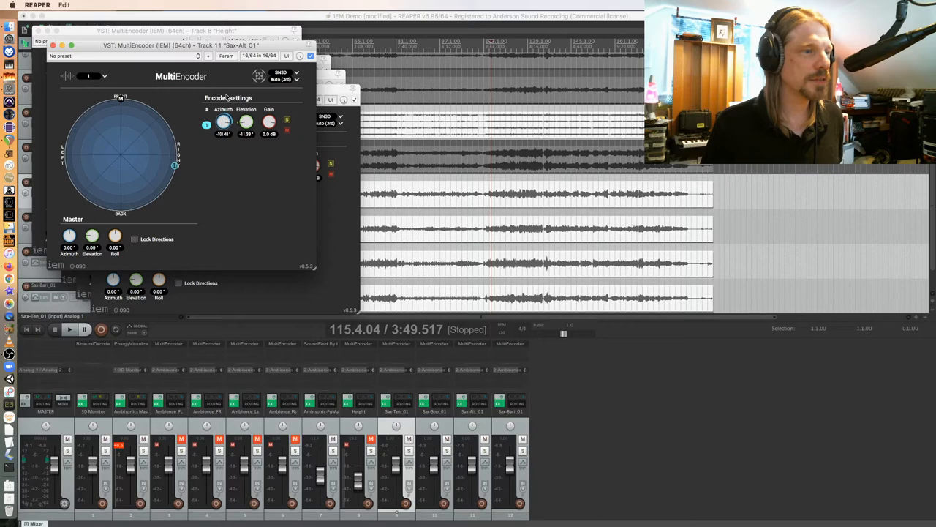
drag(174, 166, 177, 160)
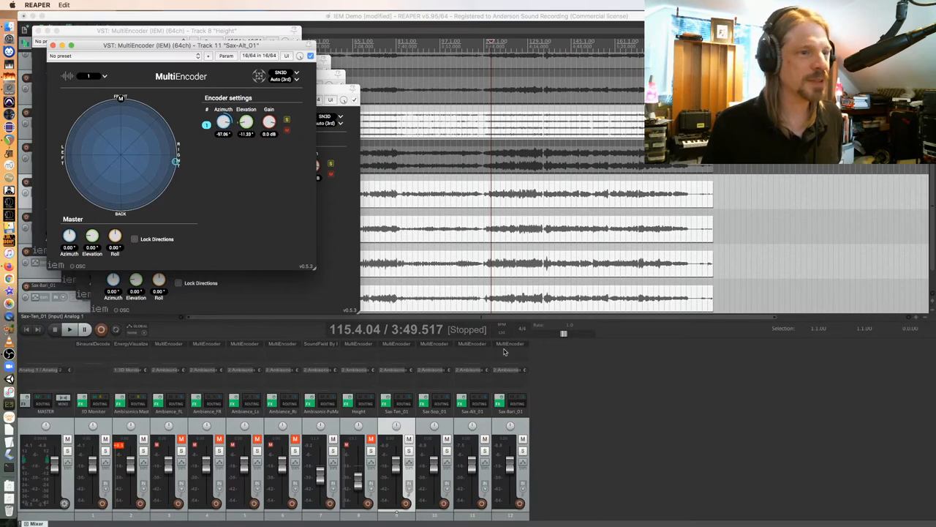
mouse_move(516, 357)
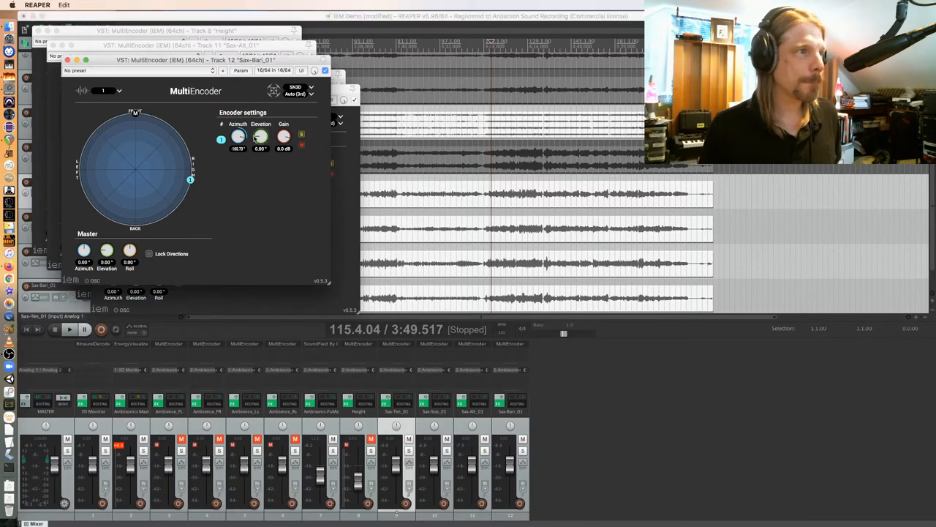
drag(190, 180, 146, 225)
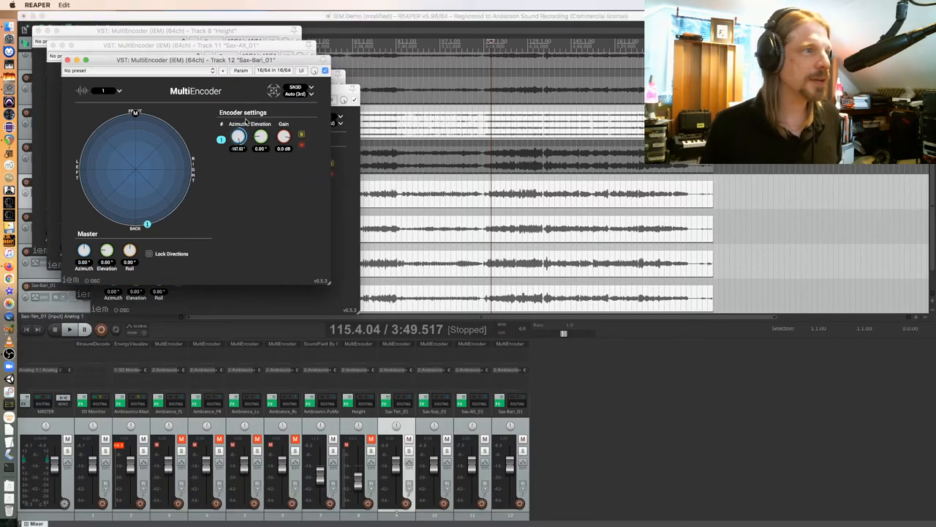
drag(238, 137, 238, 143)
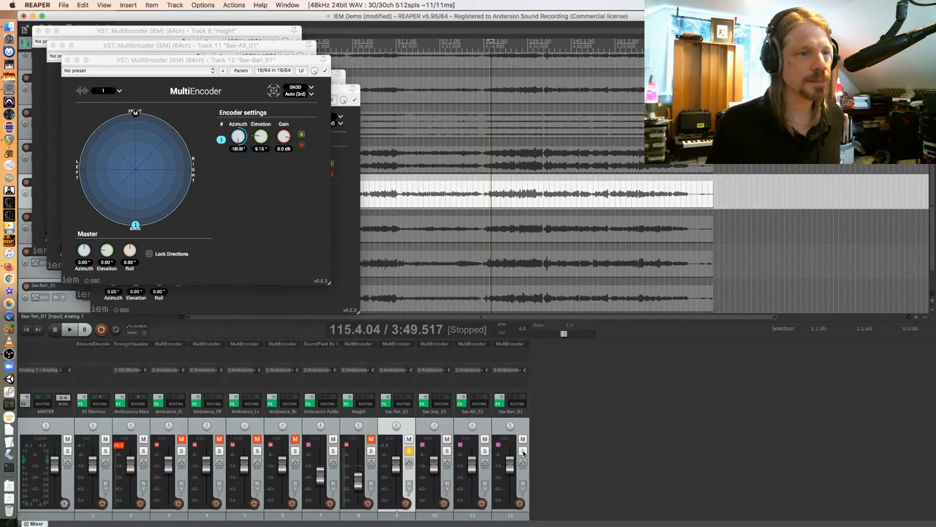
Step: Solo the four sax tracks to hear them alone
click(70, 328)
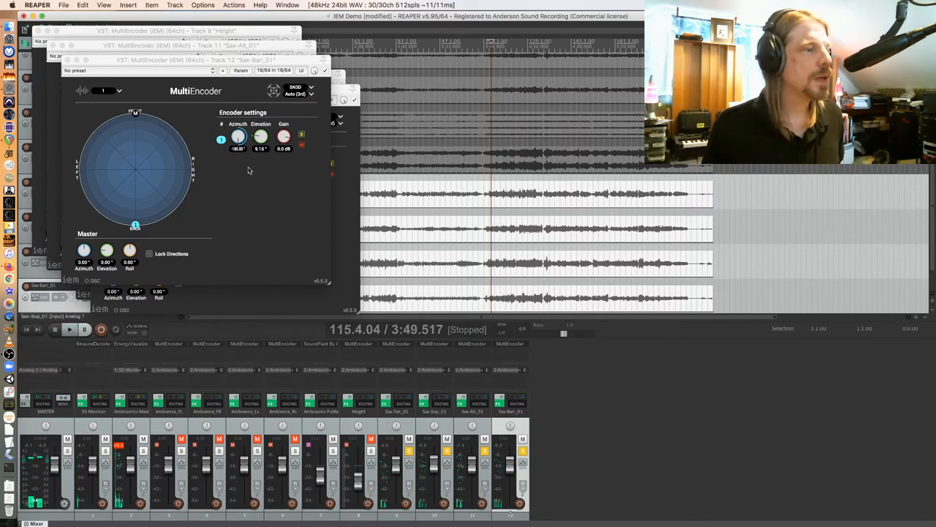
mouse_move(251, 227)
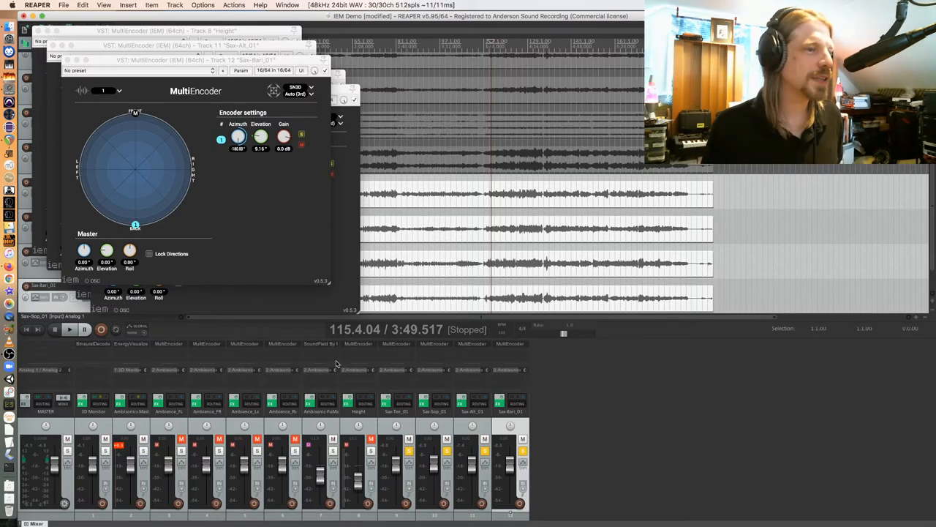
mouse_move(196, 318)
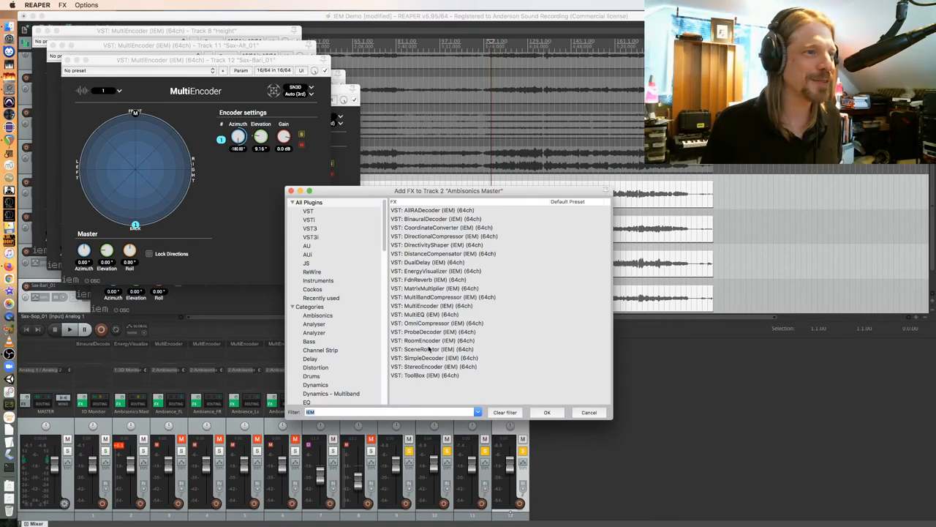
Step: Add IEM SceneRotator to Ambisonics Master, rotate the yaw, then return it to 0°
double_click(424, 348)
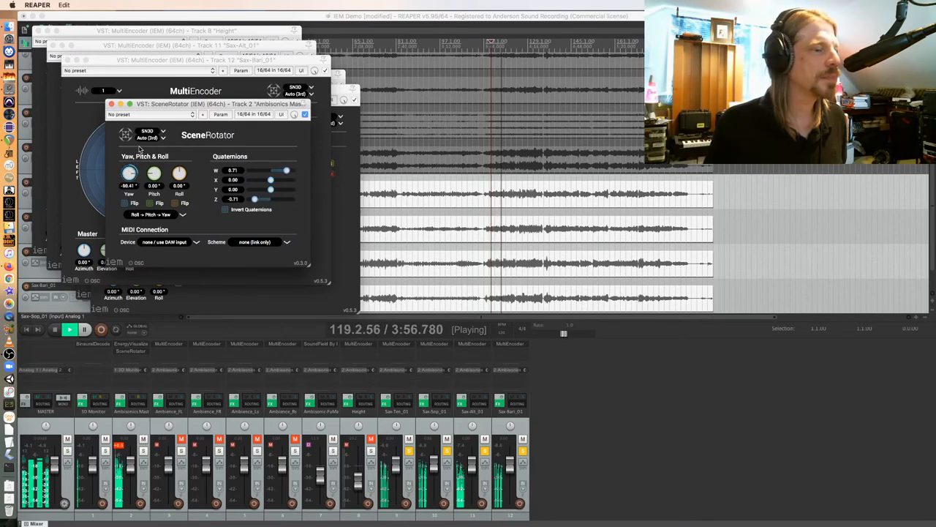
drag(129, 173, 129, 171)
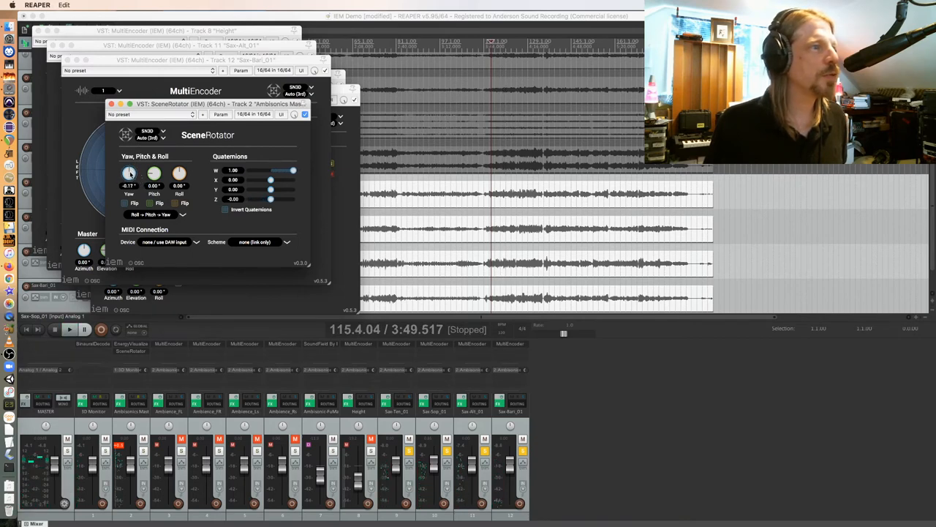
drag(129, 173, 129, 177)
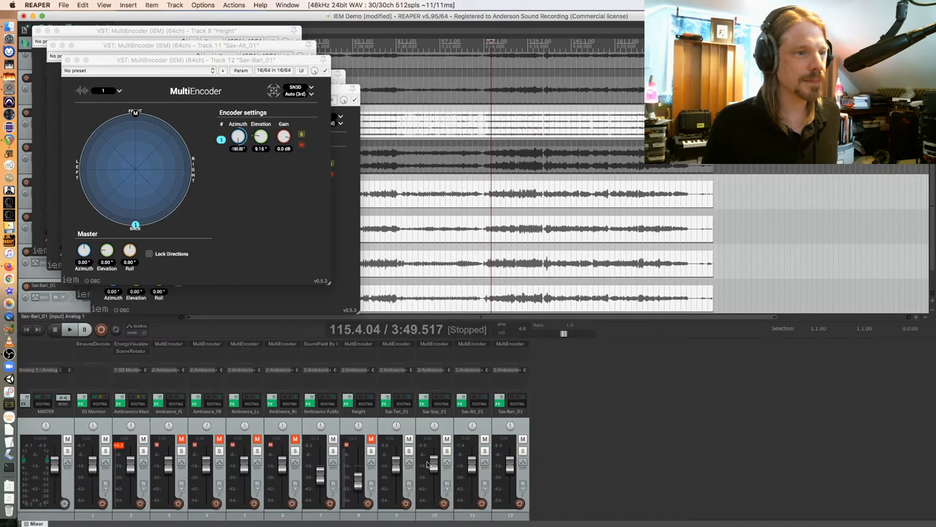
mouse_move(400, 437)
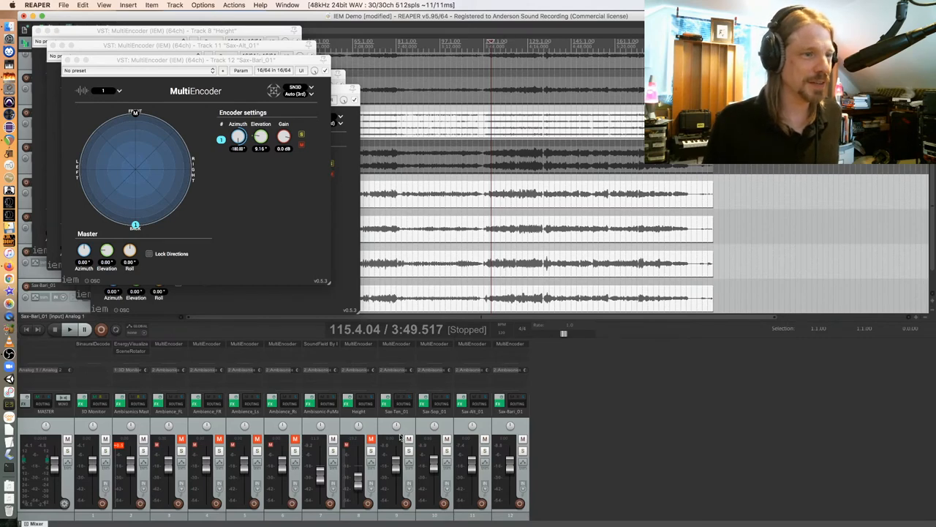
mouse_move(511, 467)
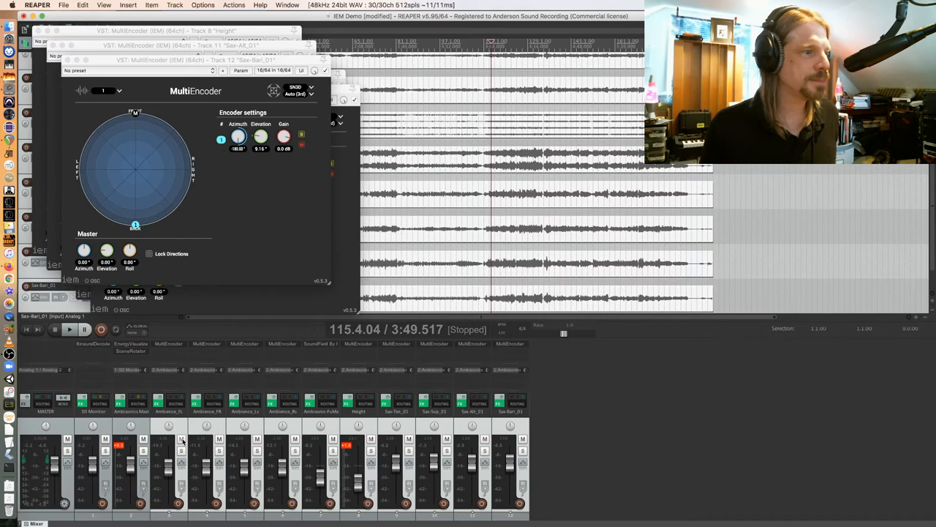
Step: Adjust an ambience track's fader level in the mixer
click(70, 329)
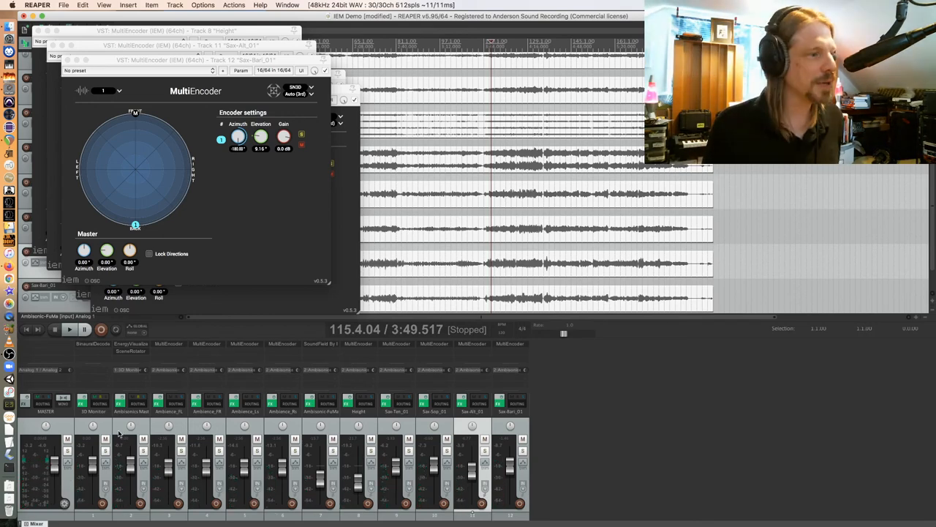
mouse_move(150, 425)
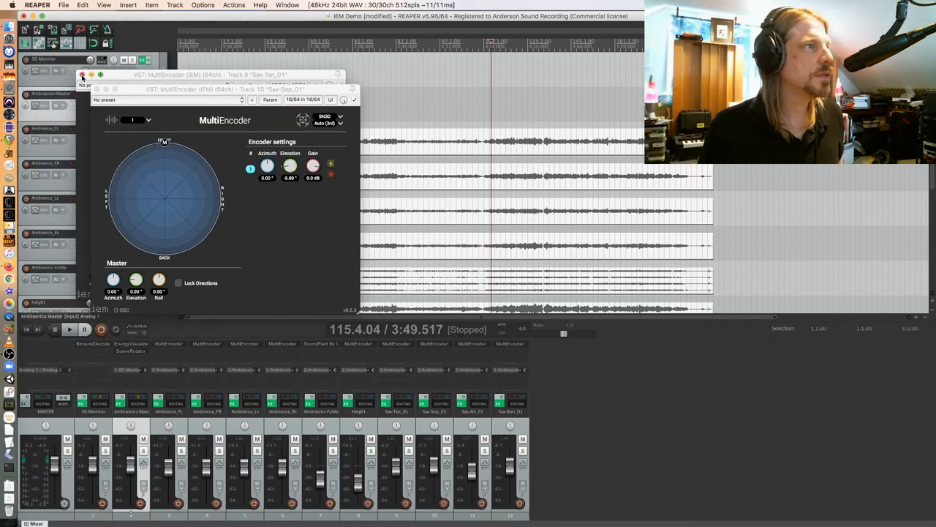
Step: Open Render to File, render stems of selected tracks, and enter output directory IEM-FOA
click(83, 75)
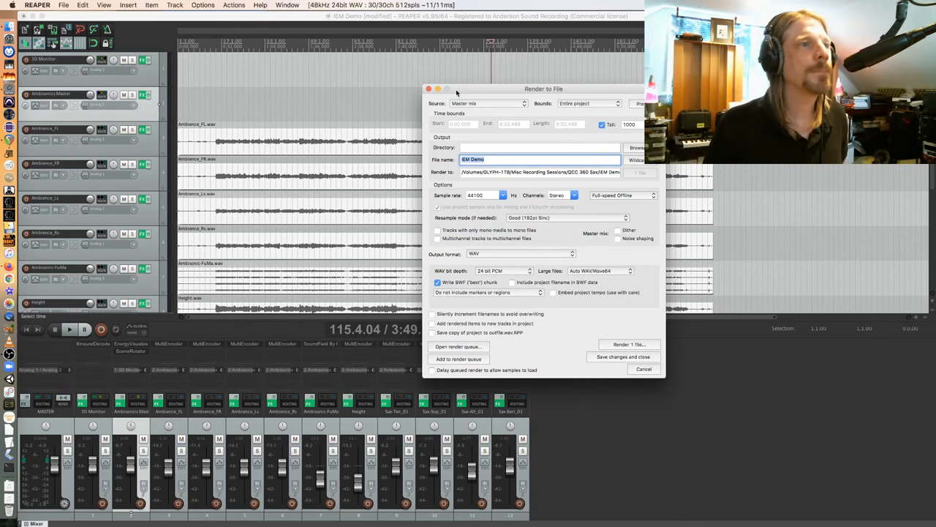
click(486, 103)
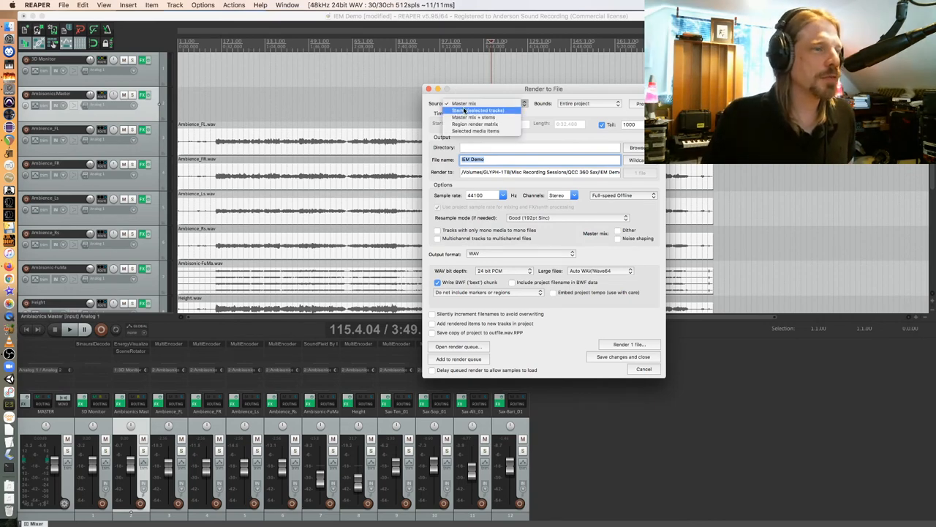
click(479, 110)
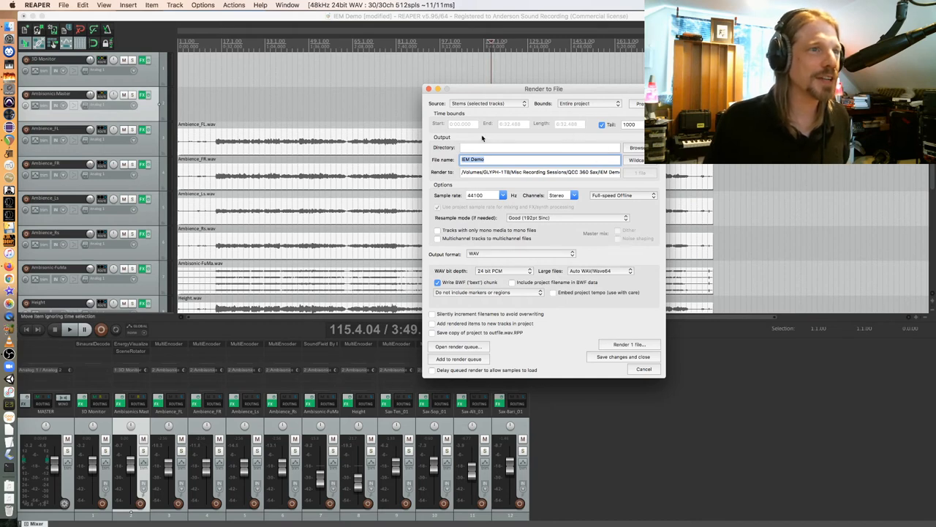
click(539, 147)
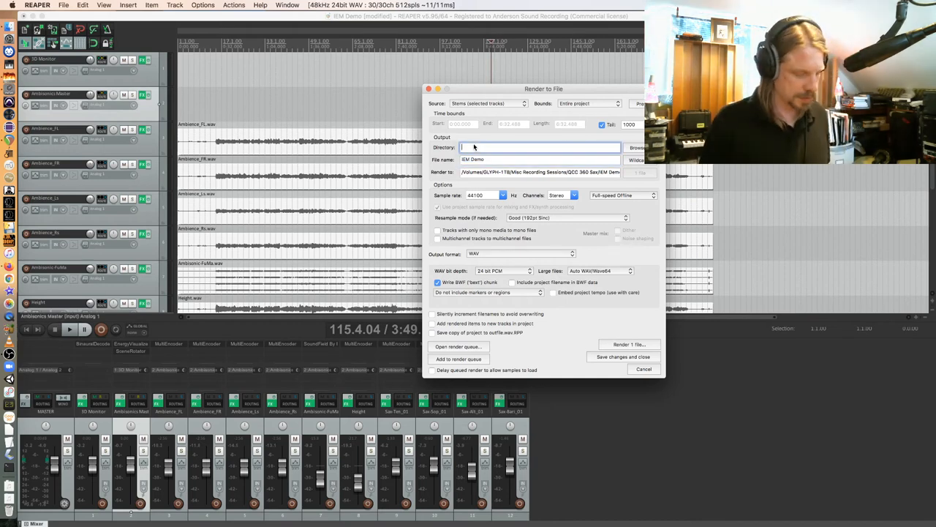
text(IEM-TOA)
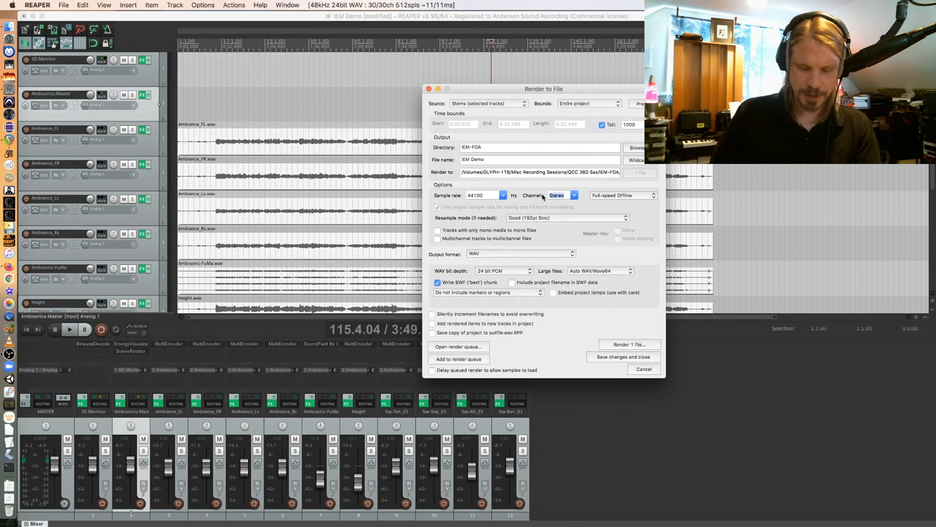
Step: Set the render to 4 channels at 48000 Hz and browse for the output folder
click(564, 195)
text(16)
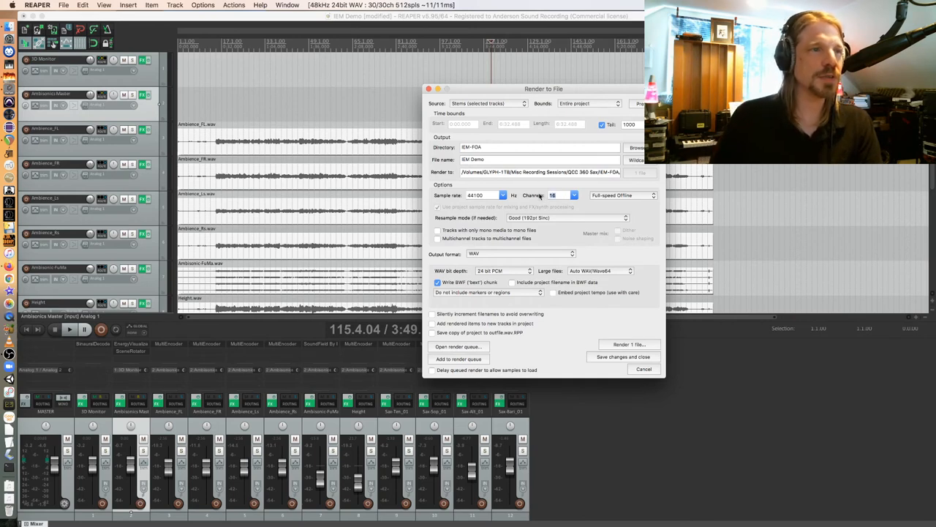
click(503, 194)
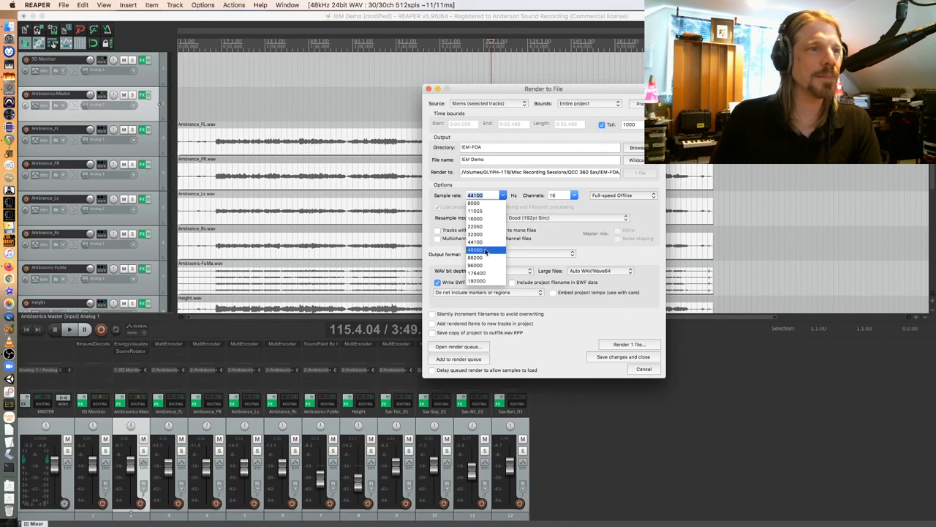
click(476, 249)
text(4)
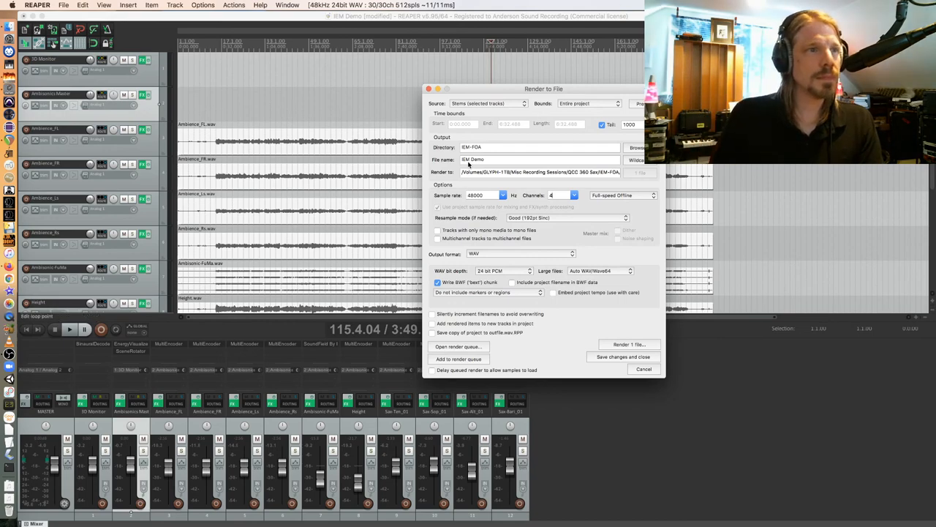
click(628, 147)
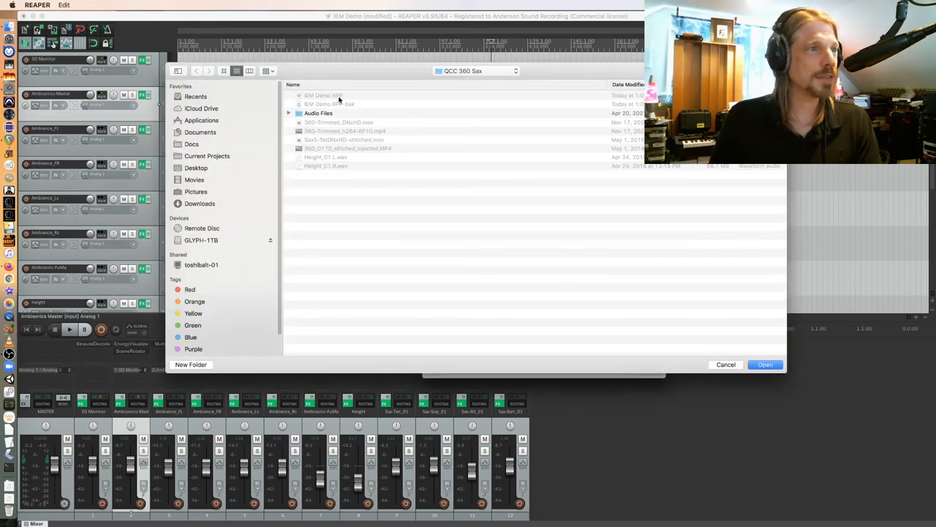
Step: Select the QCC 360 Sax folder as the render destination
click(764, 364)
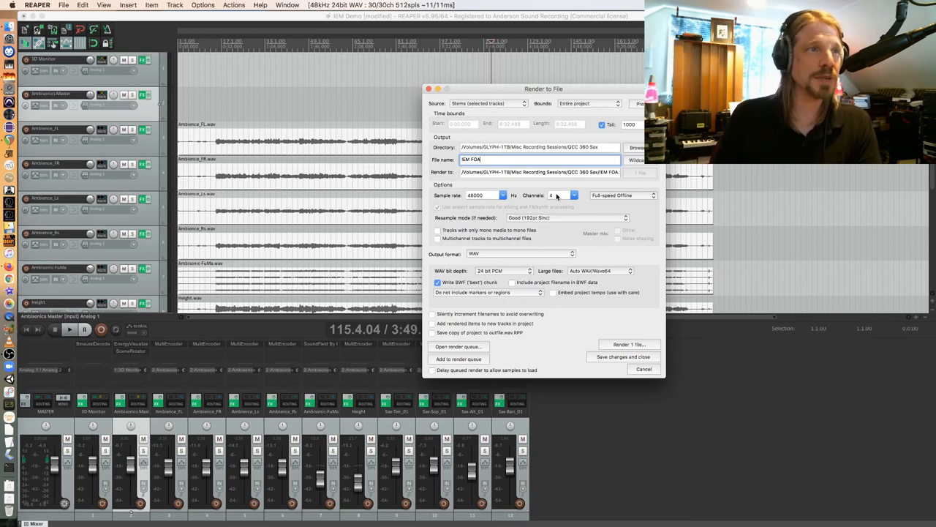
mouse_move(625, 322)
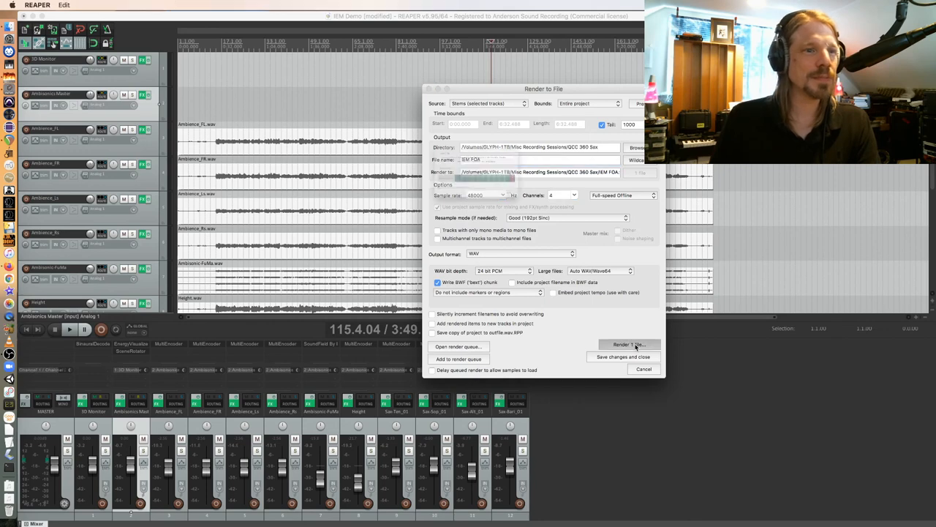
Step: Render the 4-channel IEM FOA stem to disk, then bring up TotalMix FX's application menu
click(628, 343)
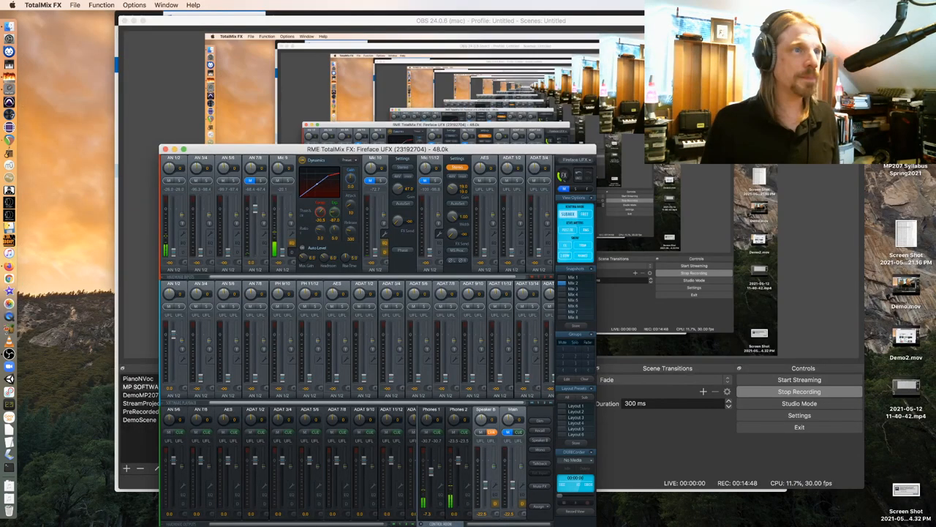
click(42, 5)
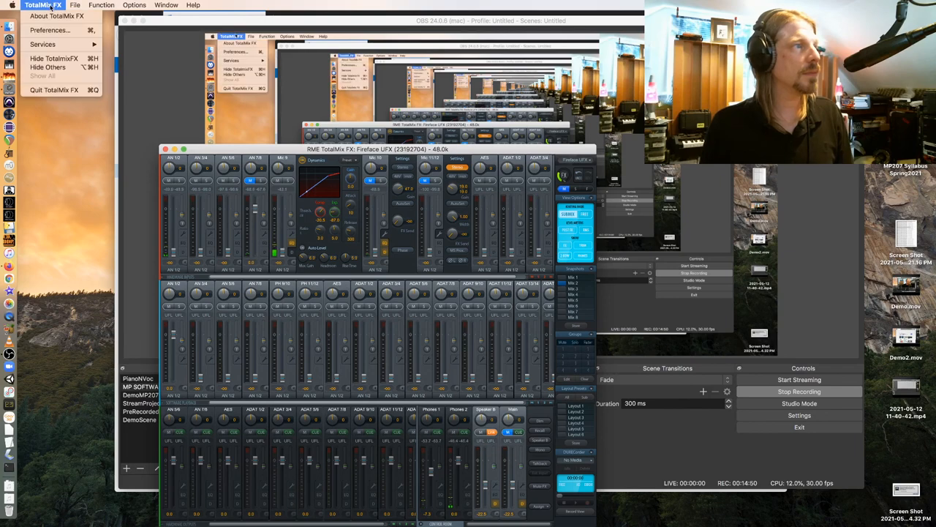